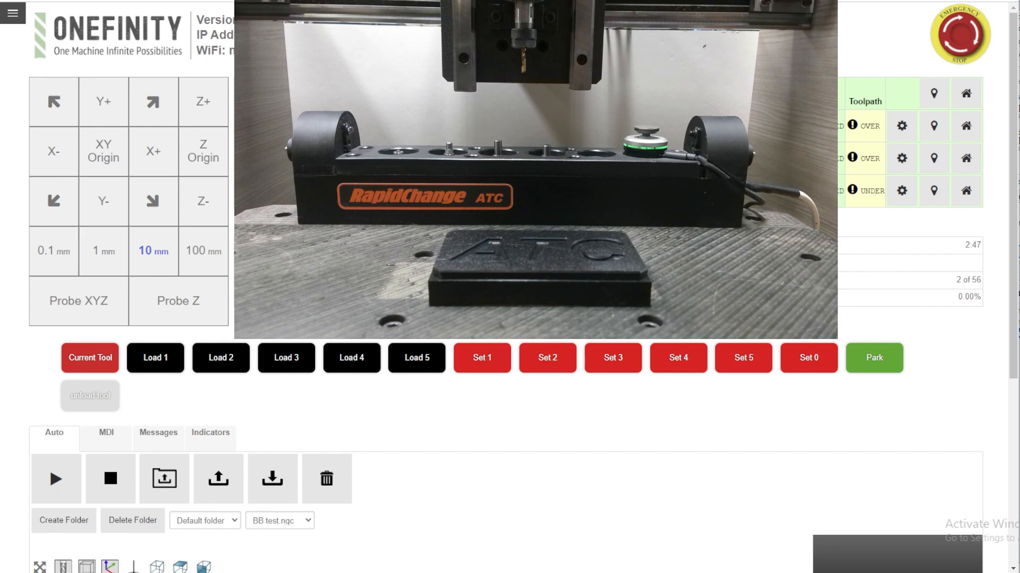
mouse_move(519, 411)
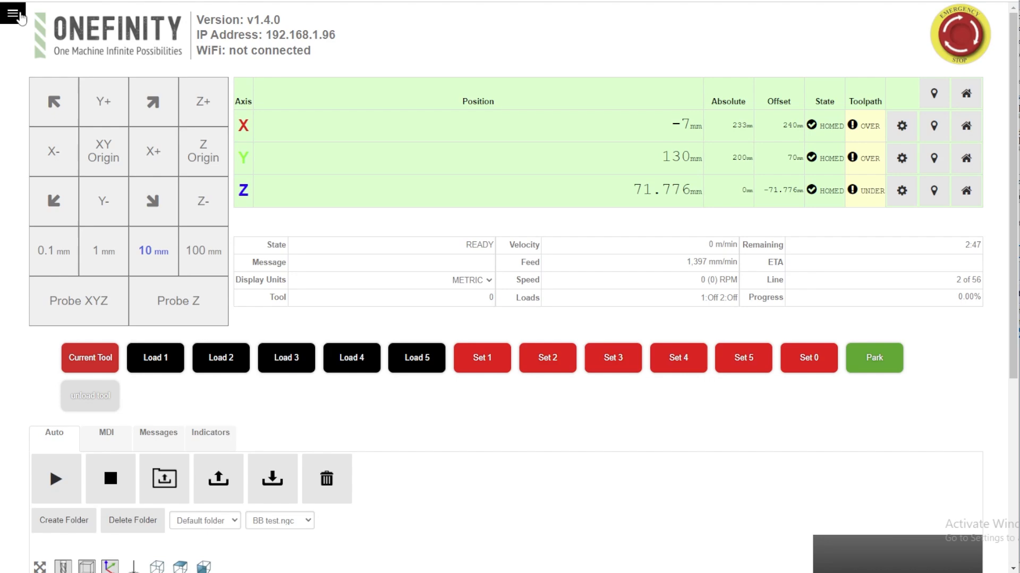
Open the side navigation menu from the top-left hamburger icon.
click(13, 13)
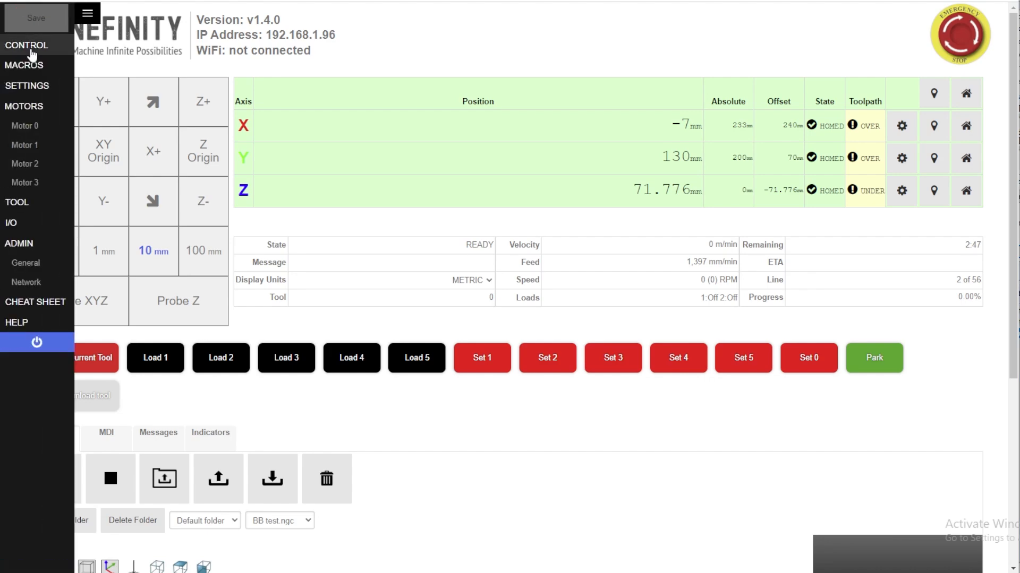
Open Settings and scroll down to review the RapidChange program-start GCode.
click(27, 85)
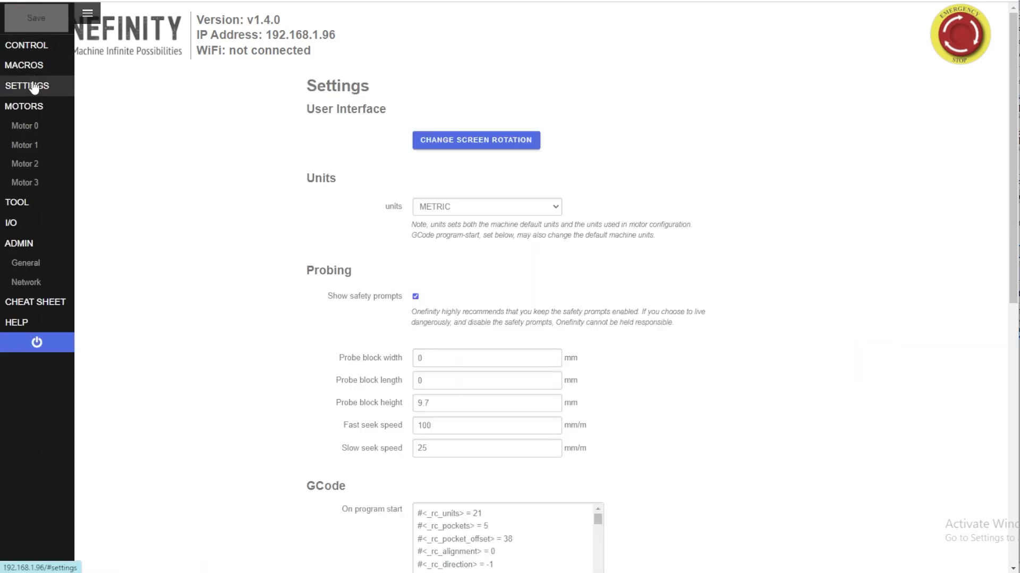
scroll(down, 3)
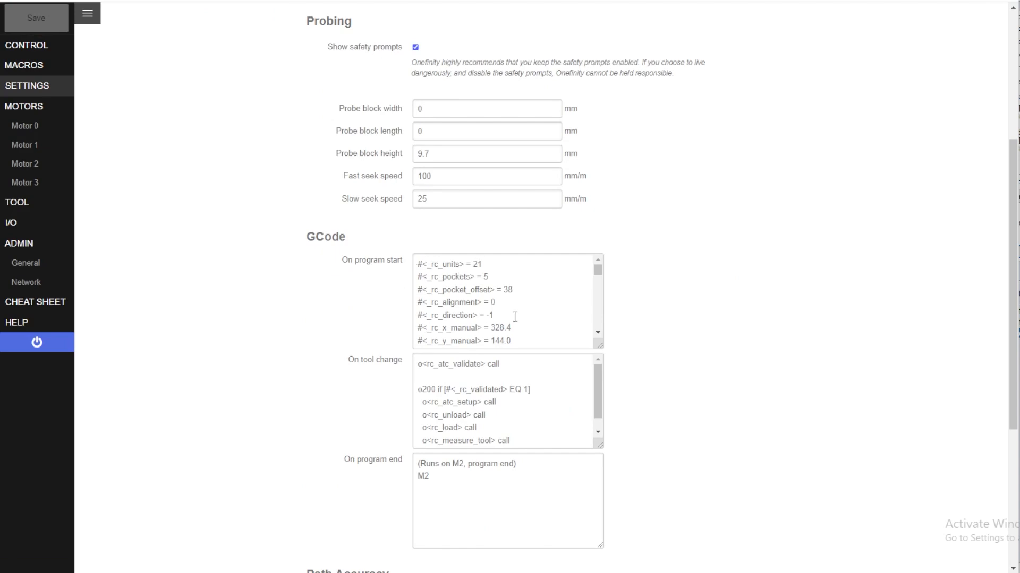
mouse_move(512, 269)
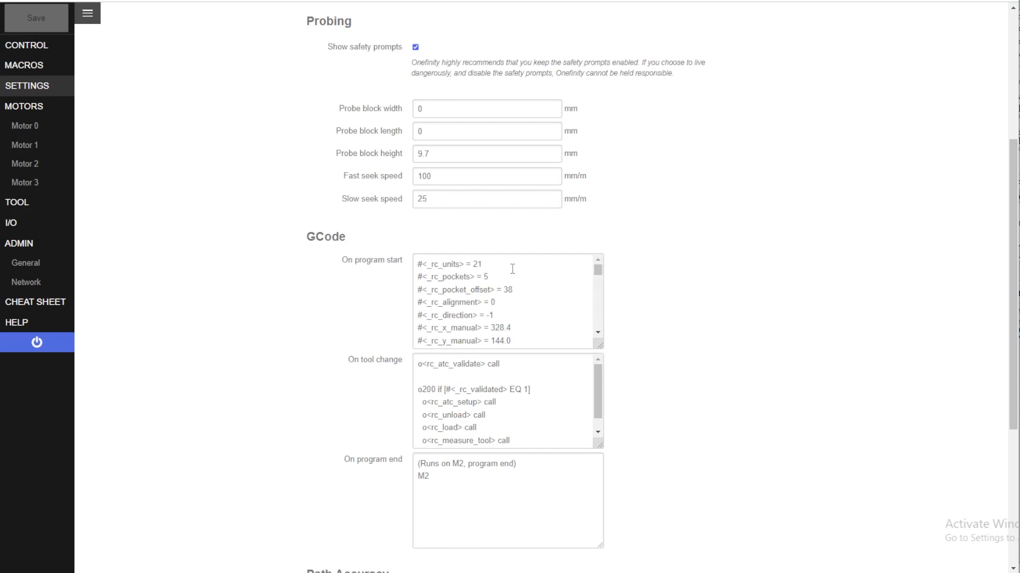
scroll(down, 3)
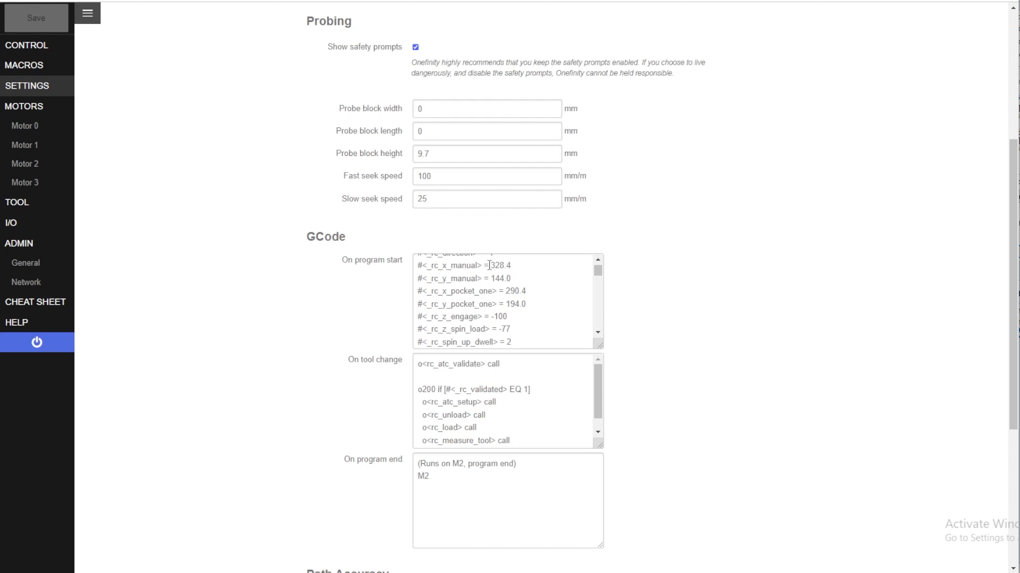
scroll(down, 3)
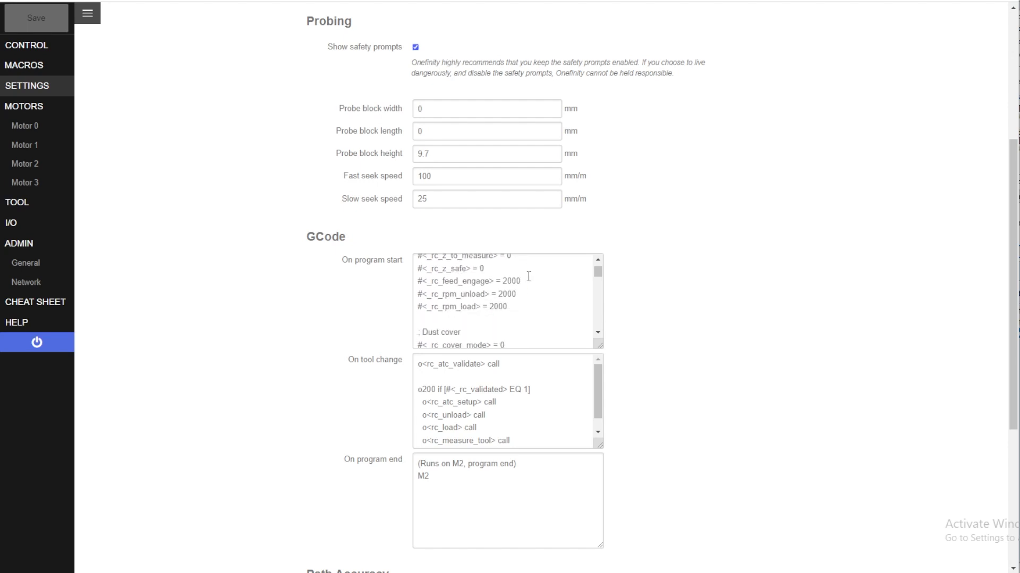
scroll(down, 3)
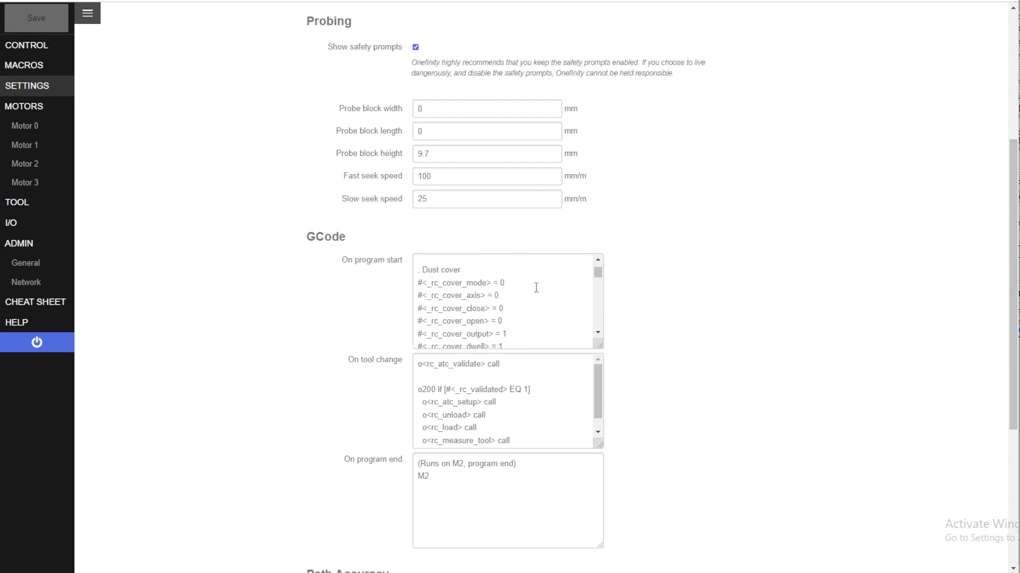
scroll(down, 3)
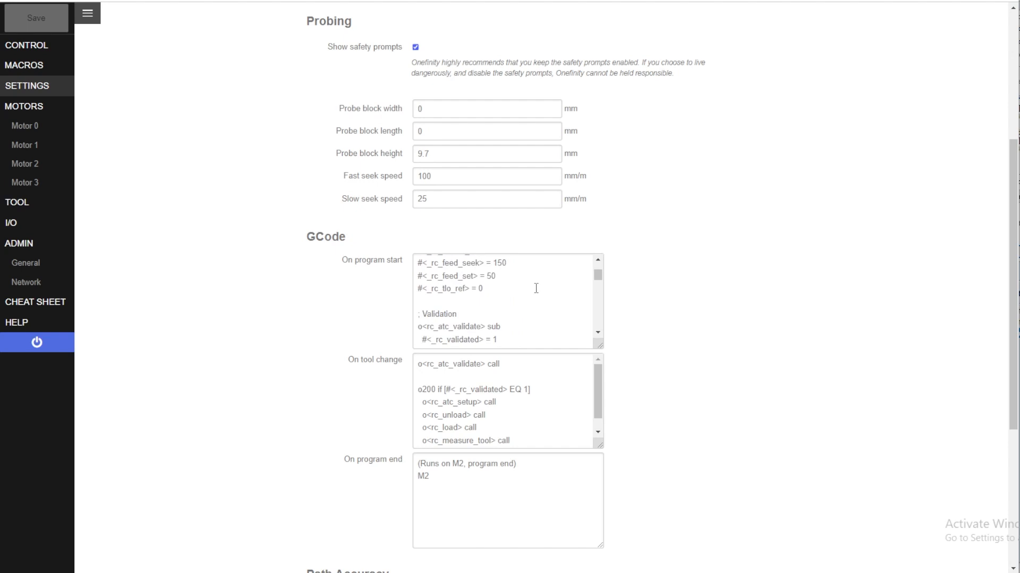
scroll(down, 3)
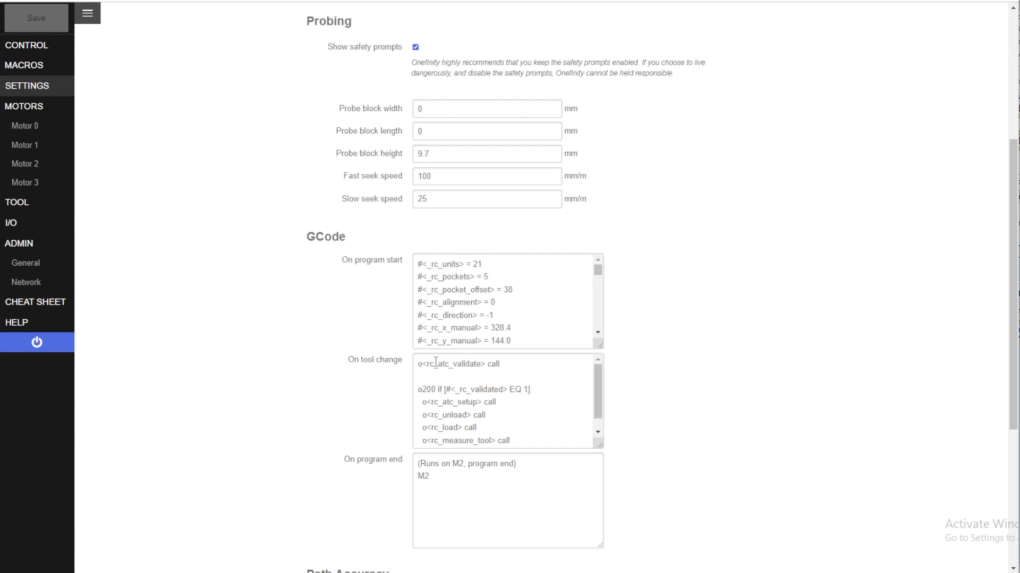
mouse_move(563, 421)
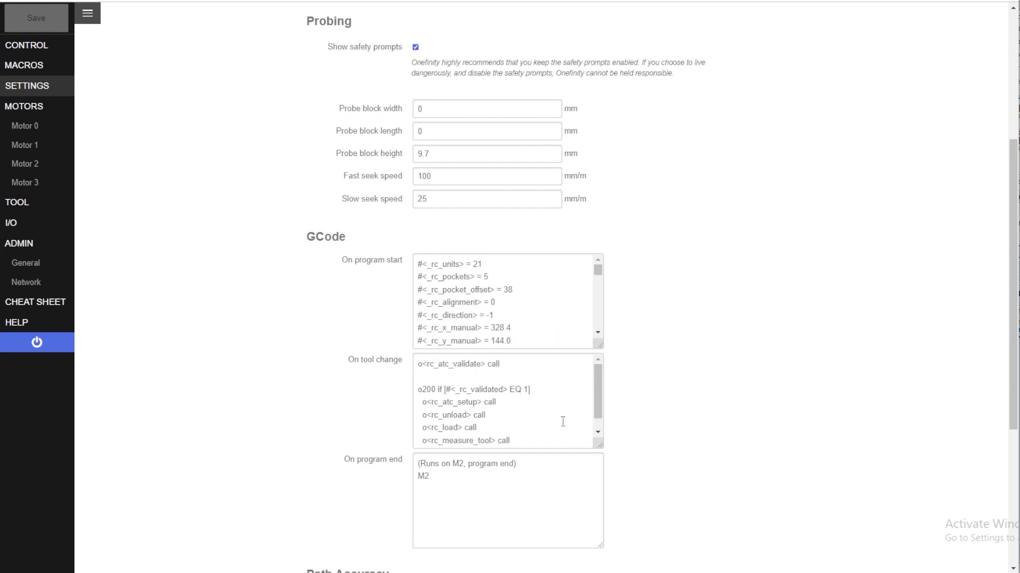
mouse_move(490, 388)
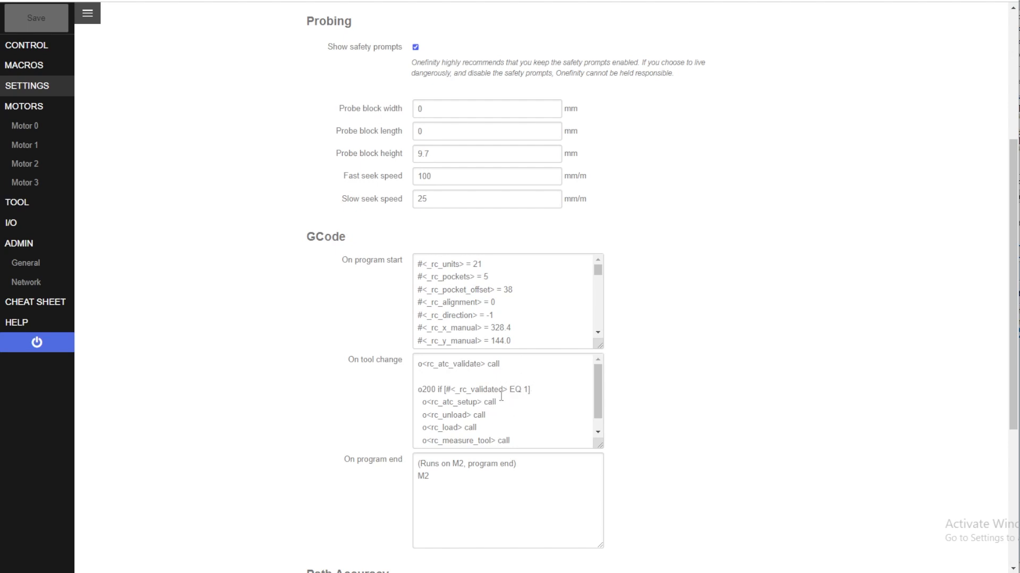
mouse_move(290, 300)
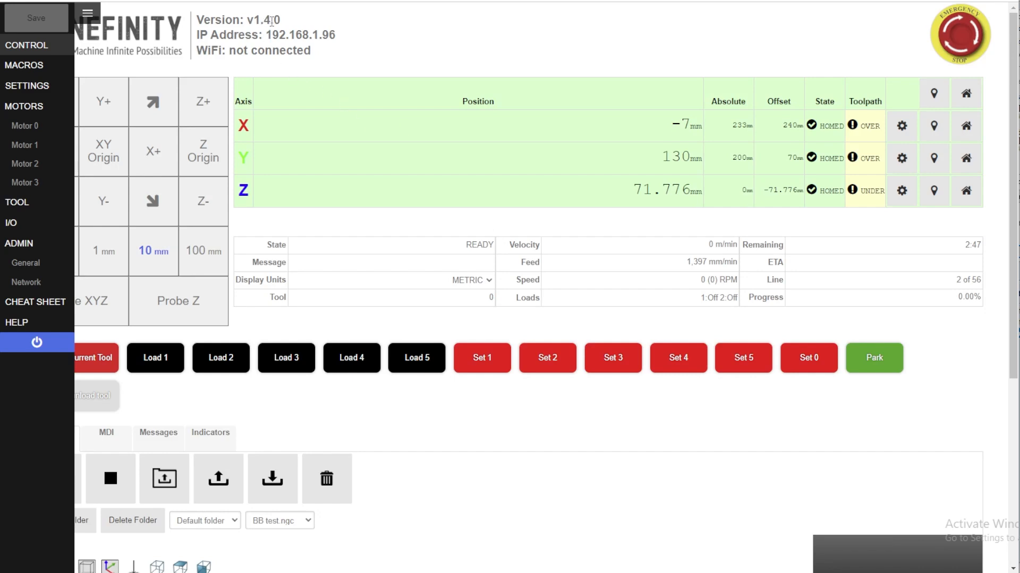
mouse_move(405, 56)
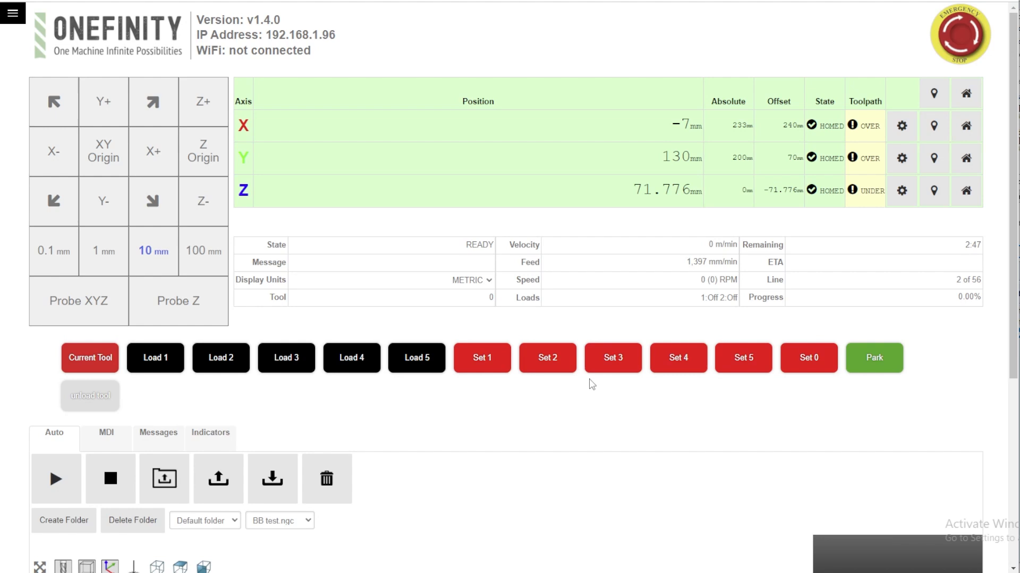
mouse_move(574, 403)
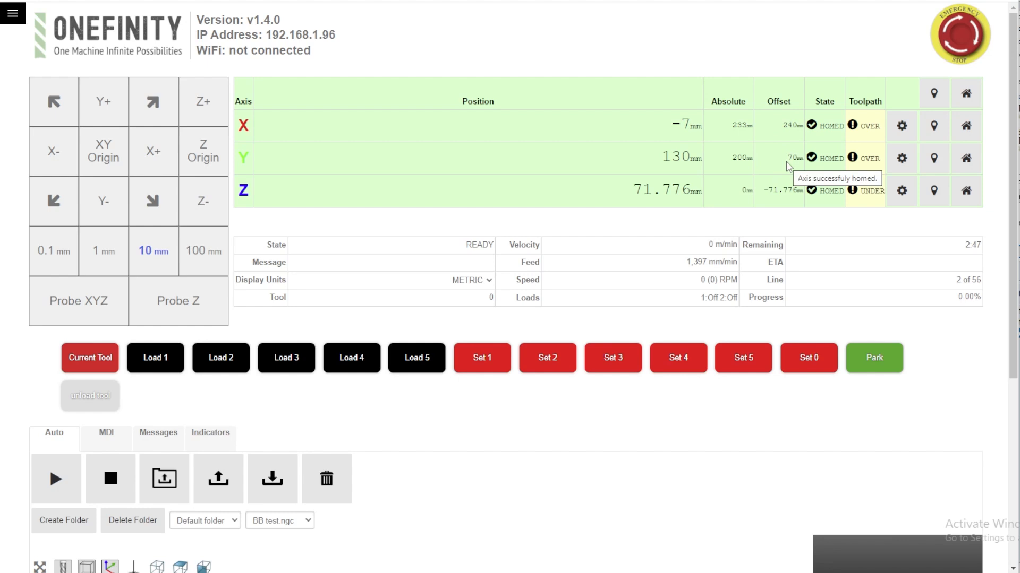
mouse_move(781, 178)
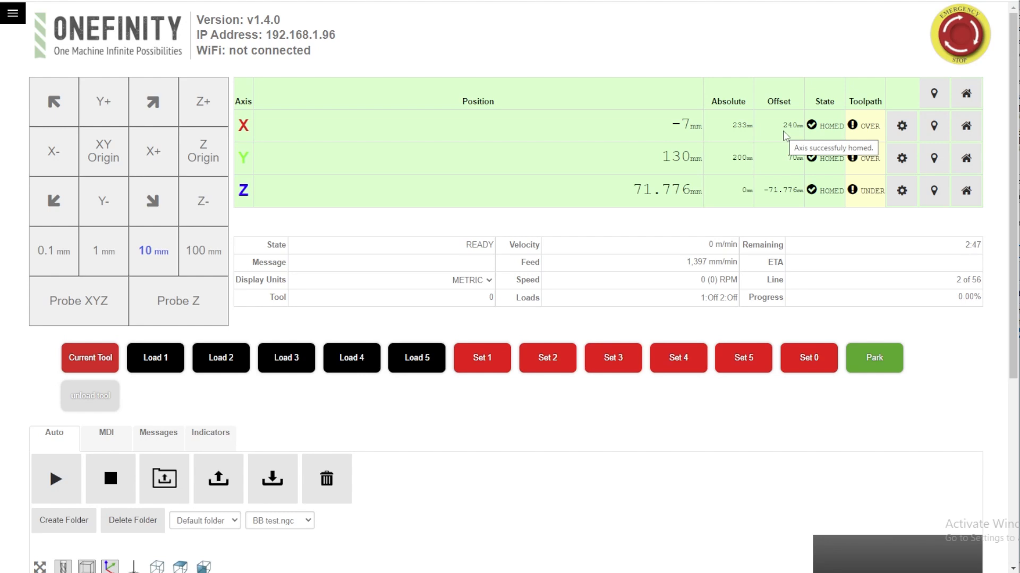
mouse_move(769, 147)
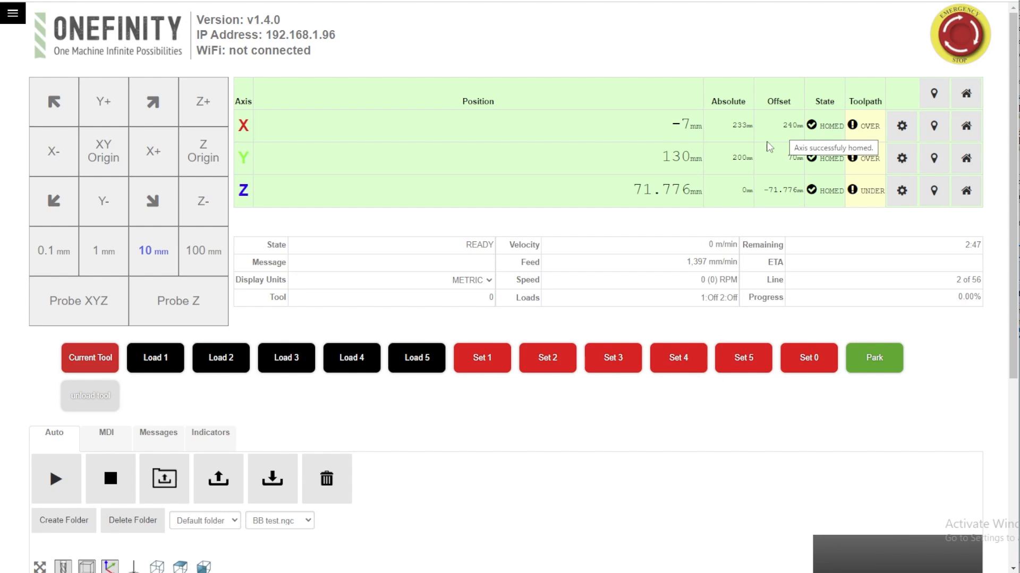
mouse_move(479, 234)
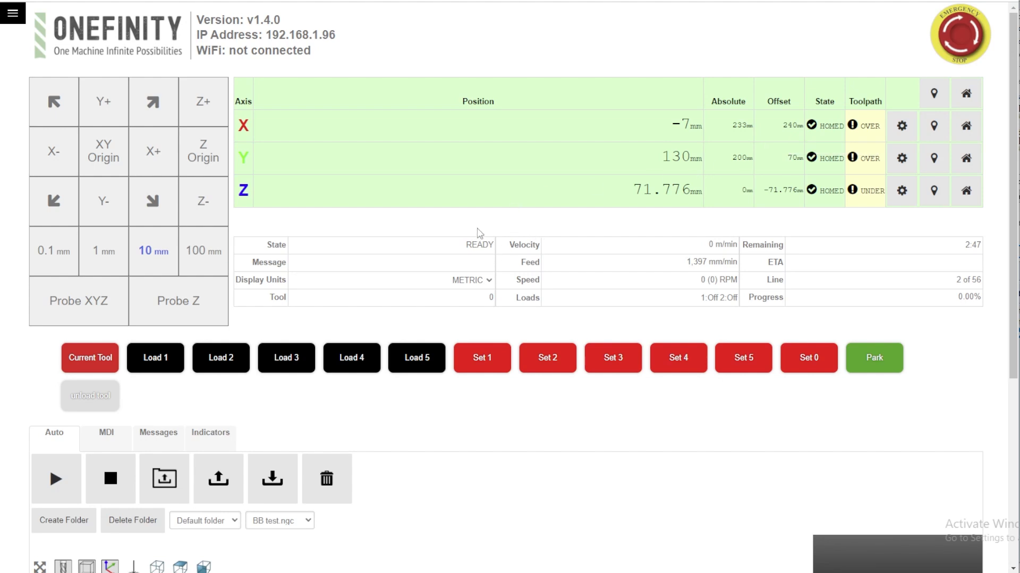
mouse_move(493, 229)
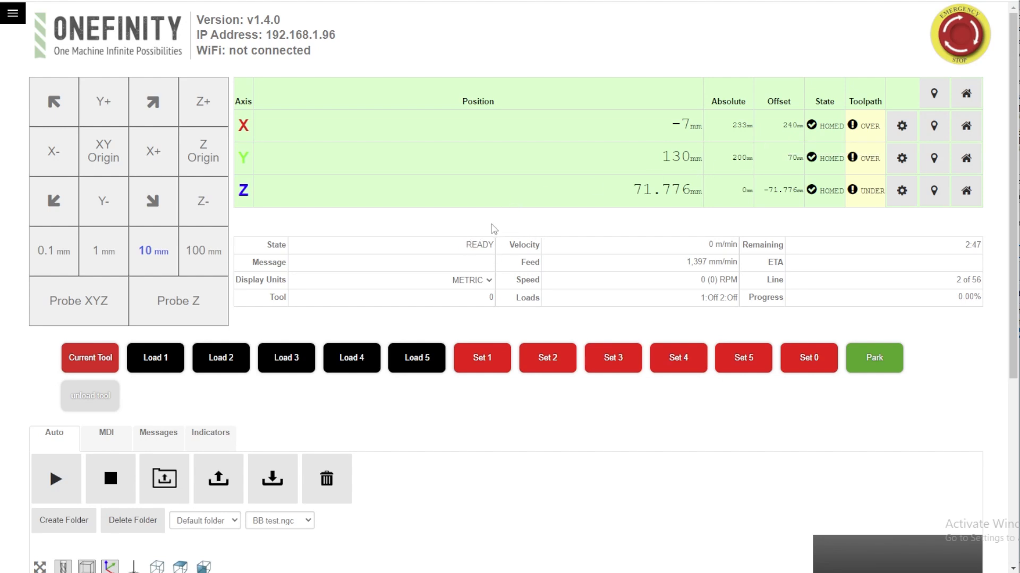
mouse_move(90, 357)
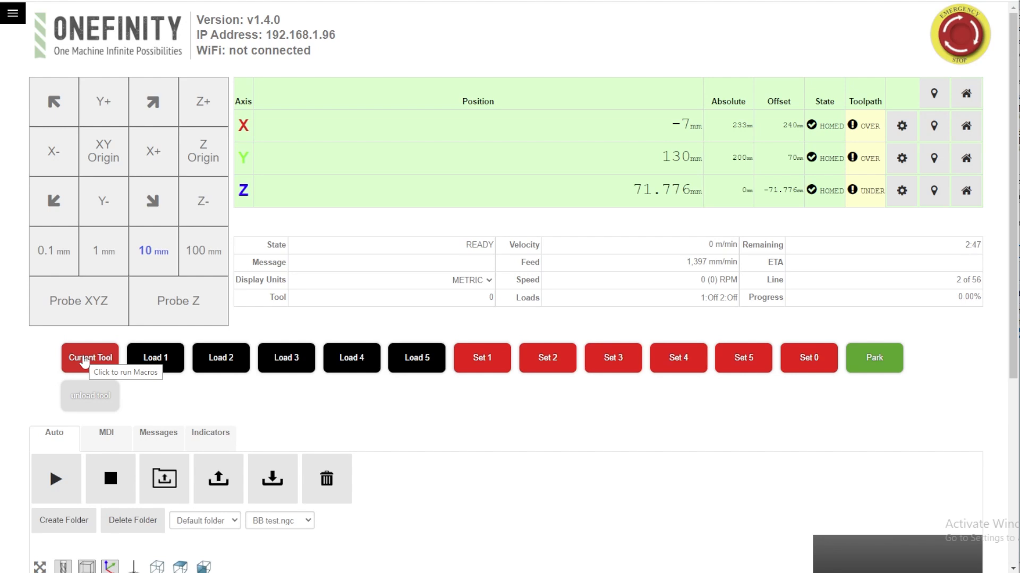
mouse_move(434, 415)
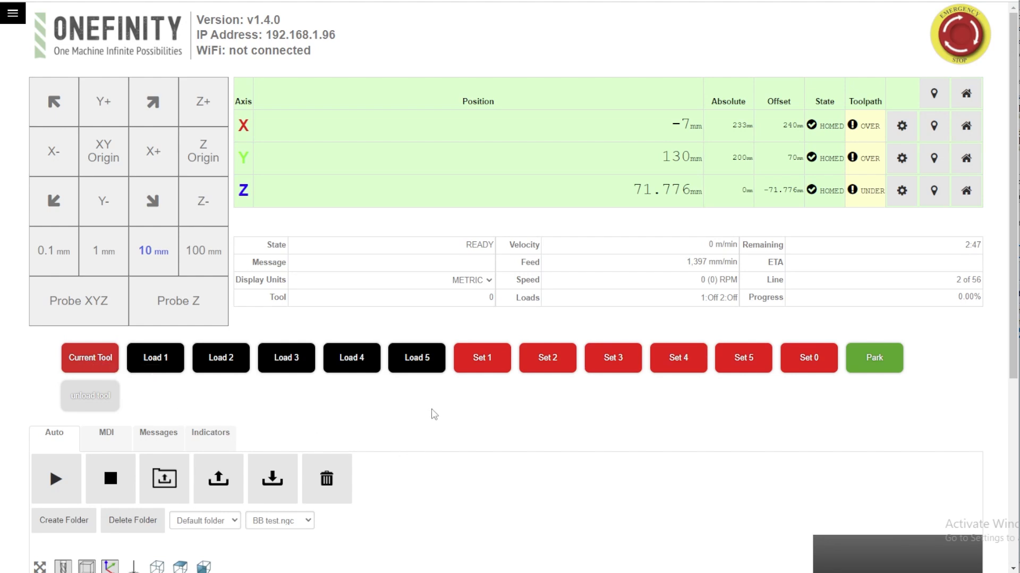
mouse_move(437, 414)
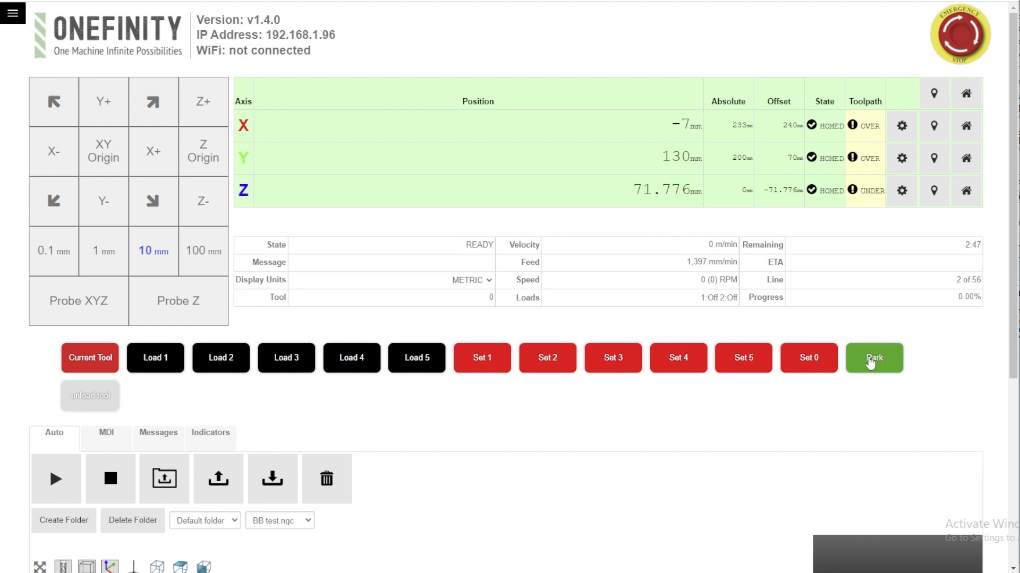
mouse_move(875, 364)
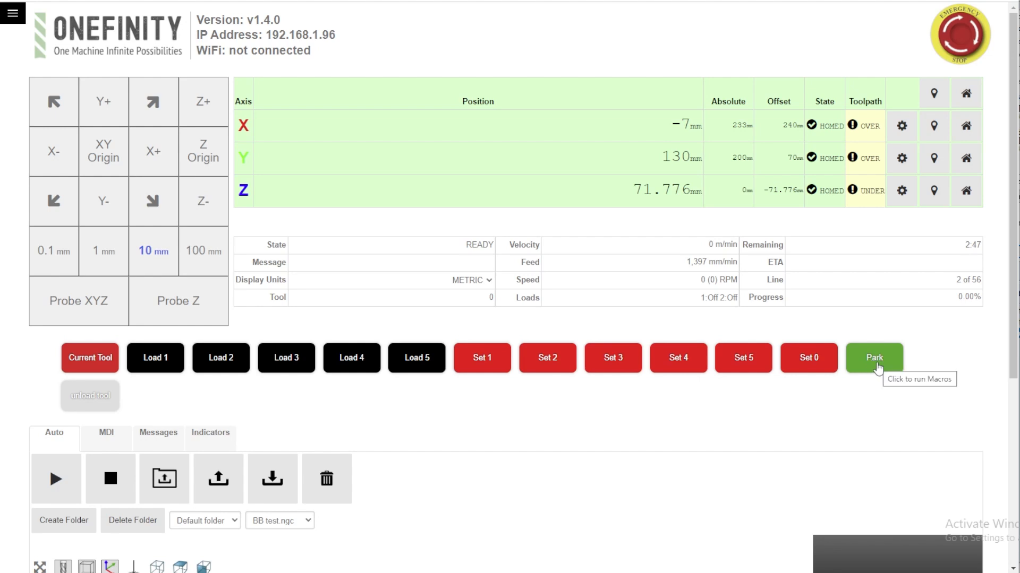
mouse_move(556, 408)
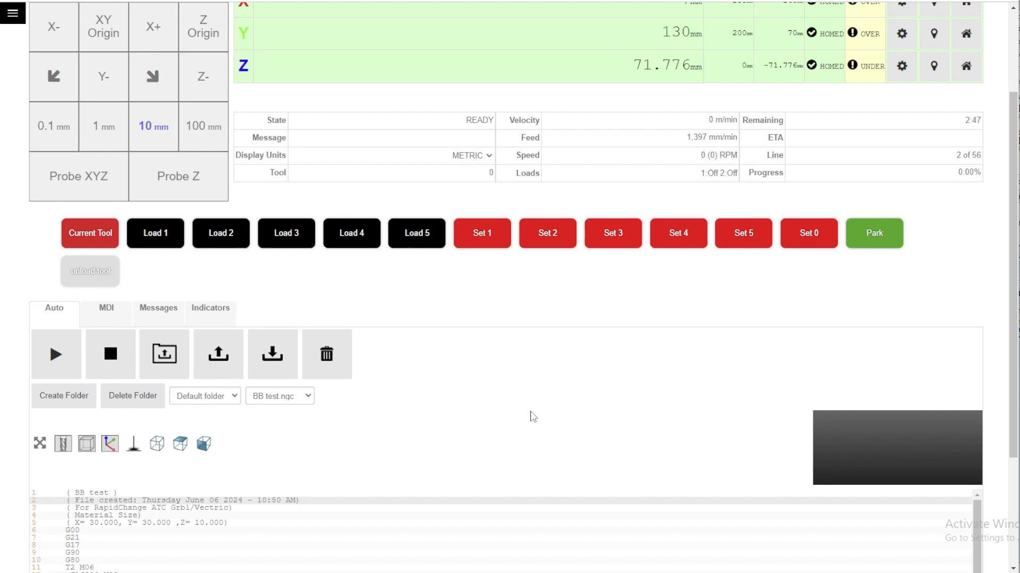
mouse_move(599, 275)
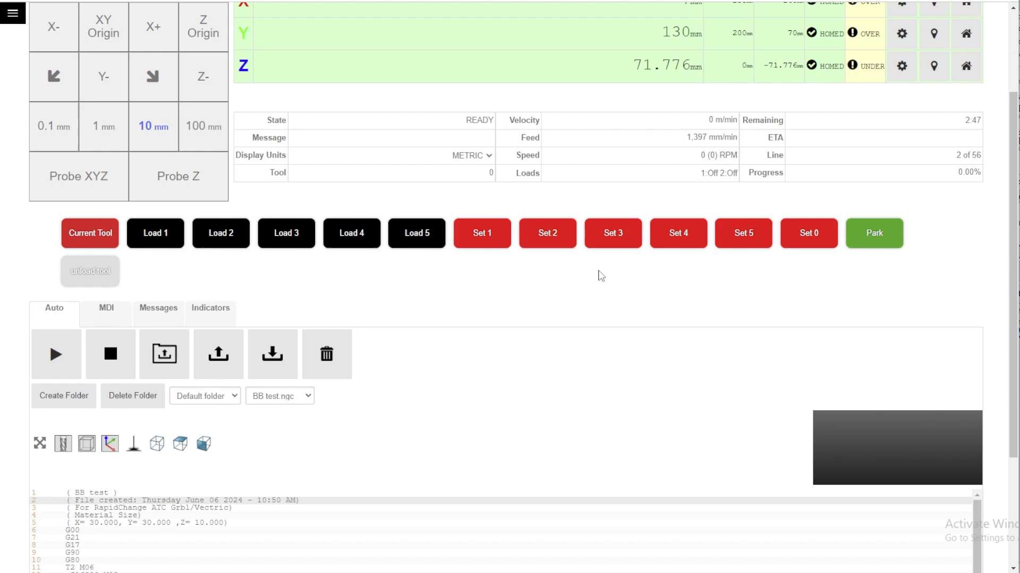
mouse_move(505, 206)
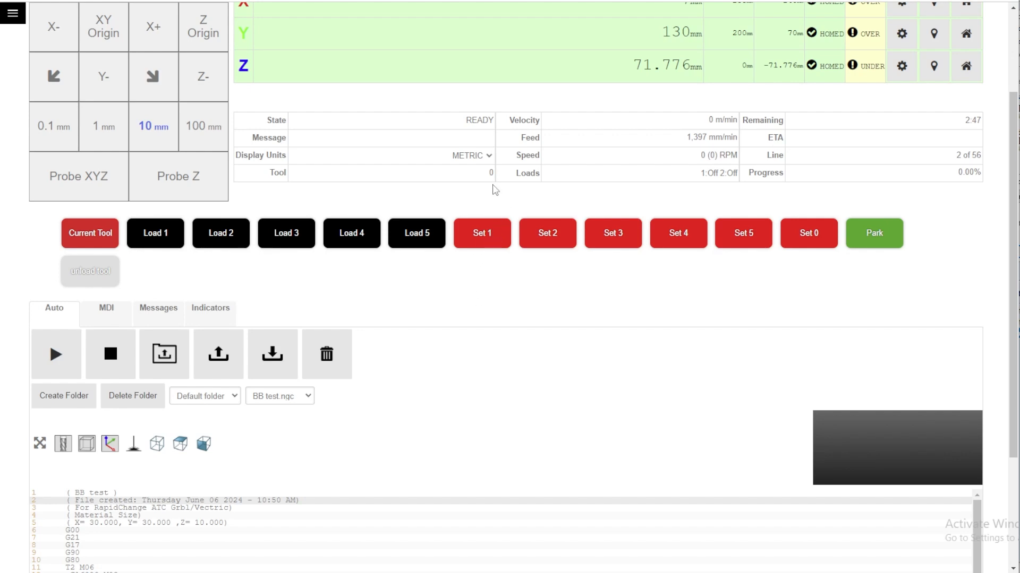
mouse_move(271, 175)
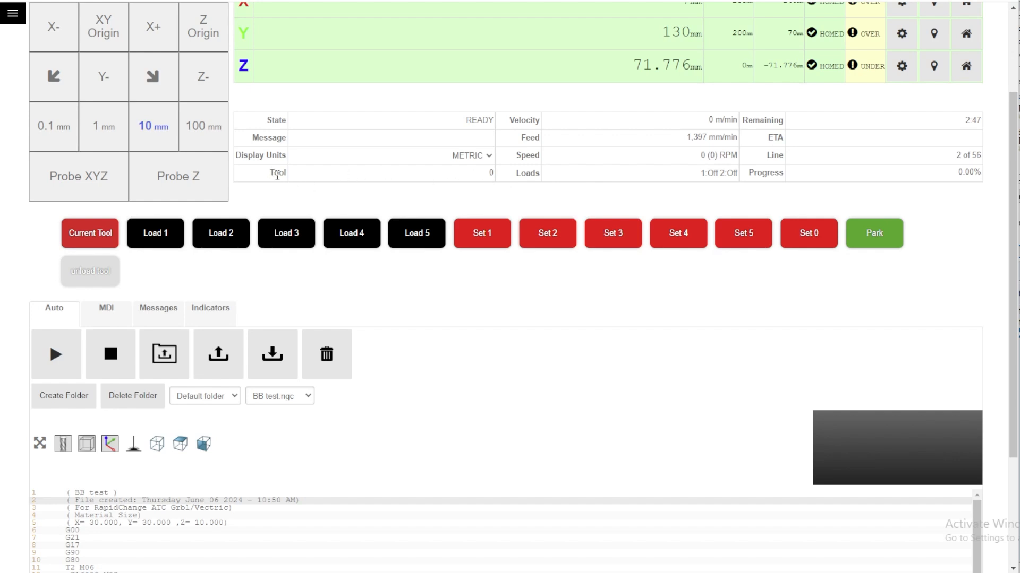
mouse_move(403, 185)
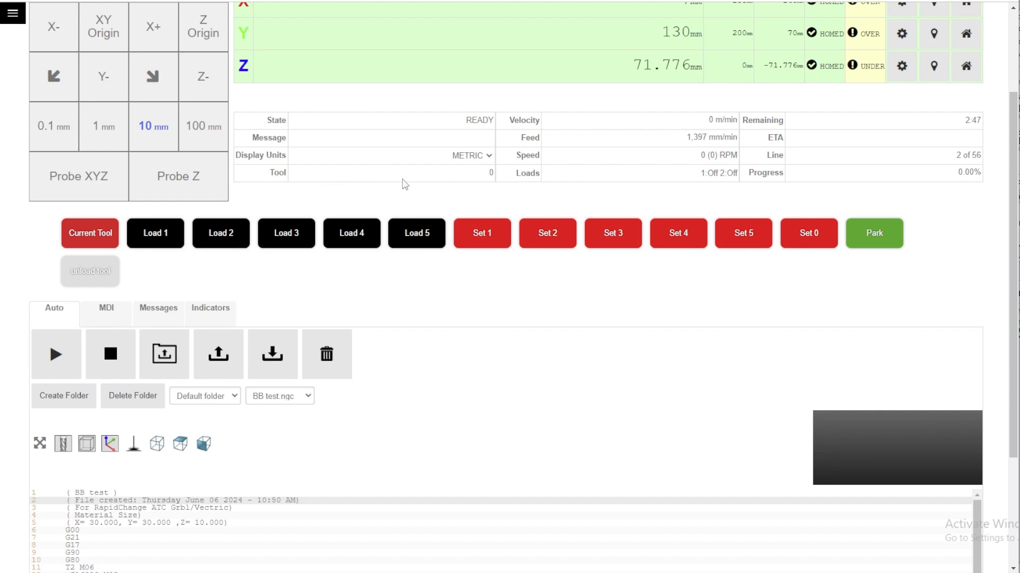
mouse_move(495, 175)
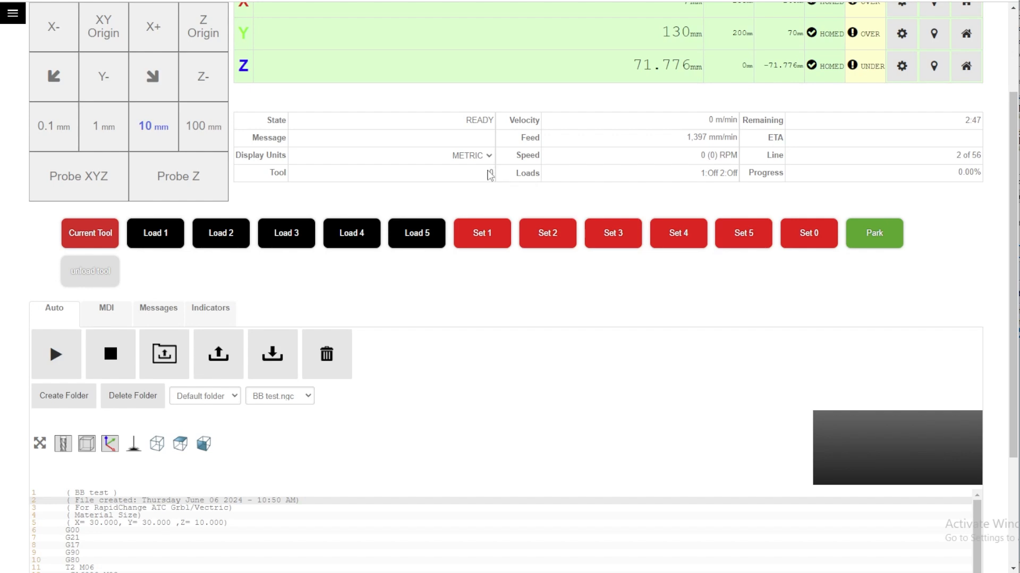
mouse_move(489, 173)
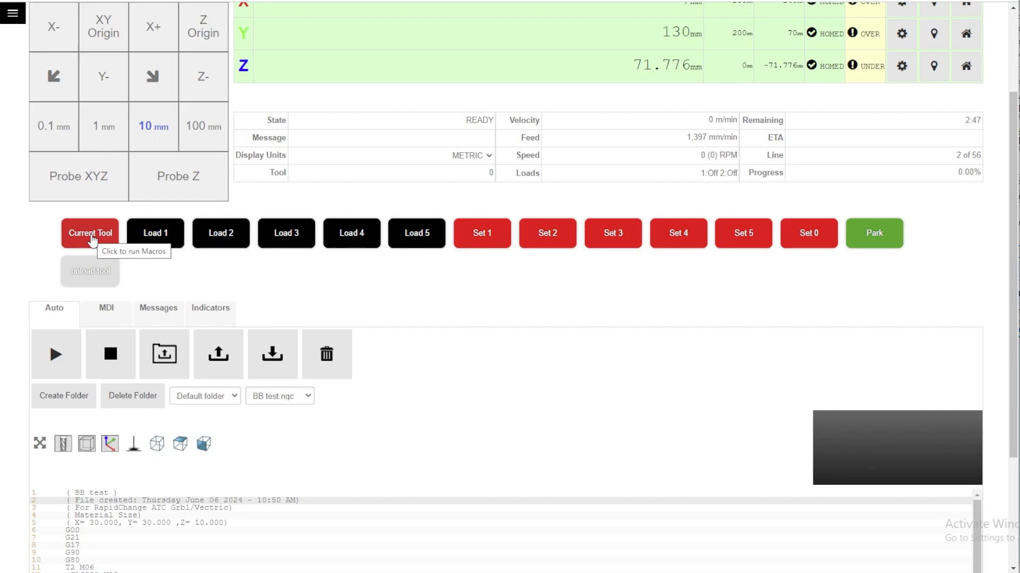
Run the Current Tool macro, read 'Current Tool: 1', and dismiss the popup.
click(90, 233)
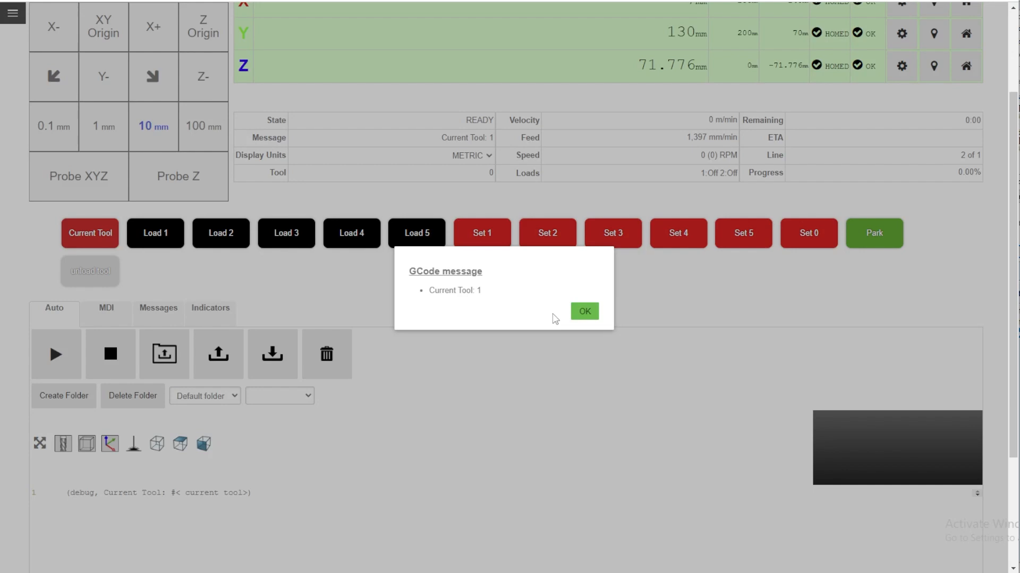
mouse_move(584, 312)
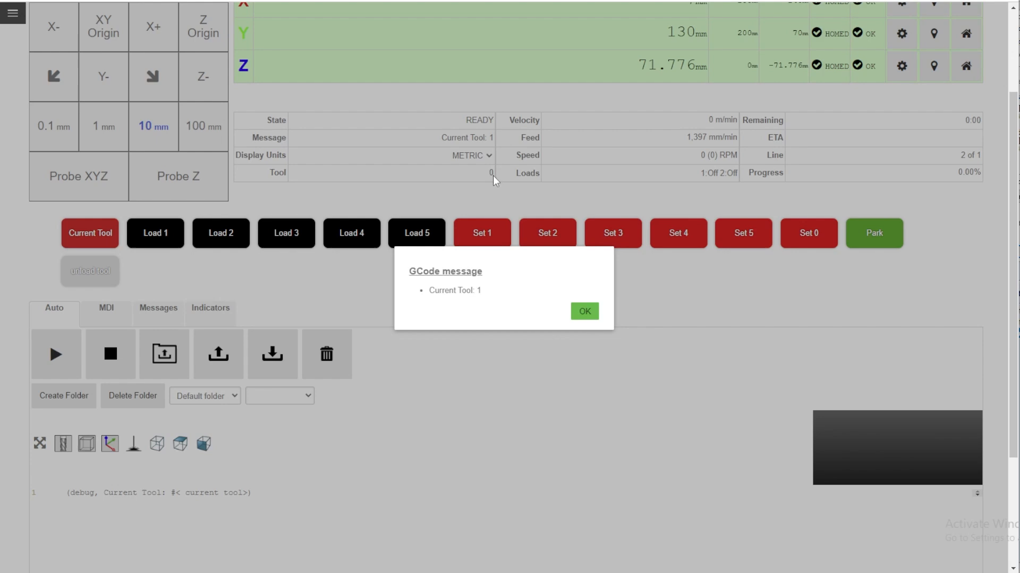
mouse_move(490, 203)
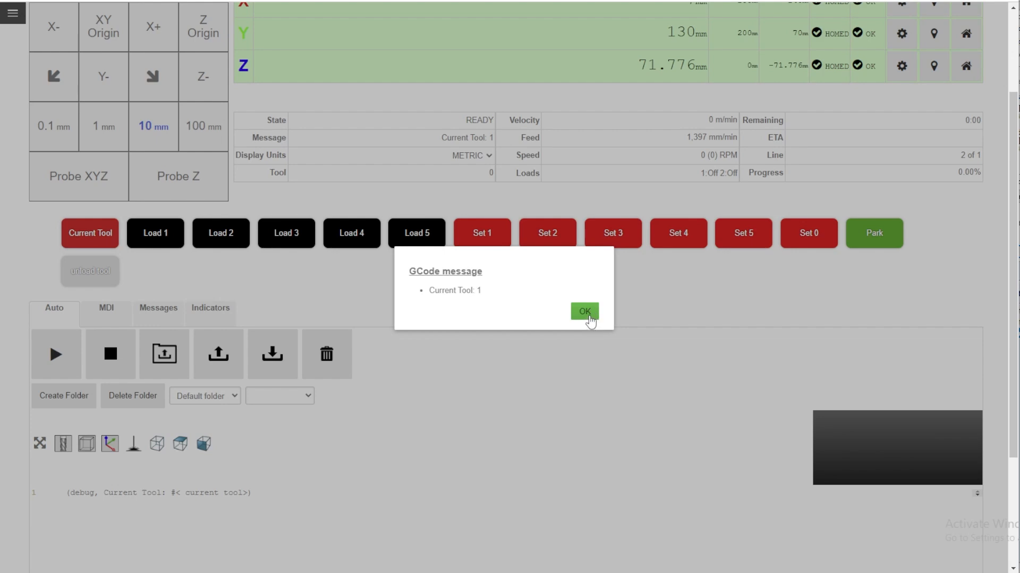
mouse_move(518, 305)
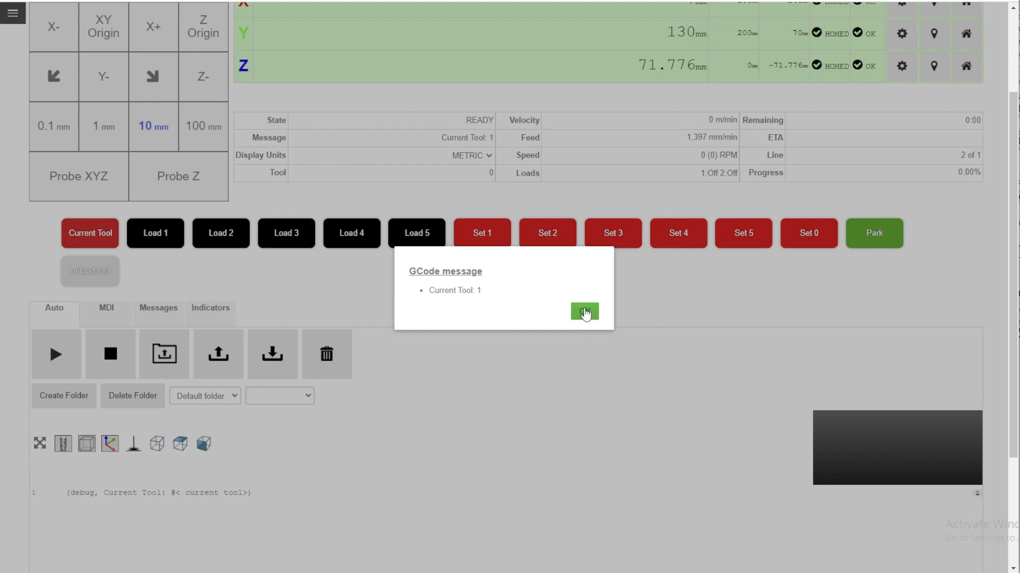
click(582, 312)
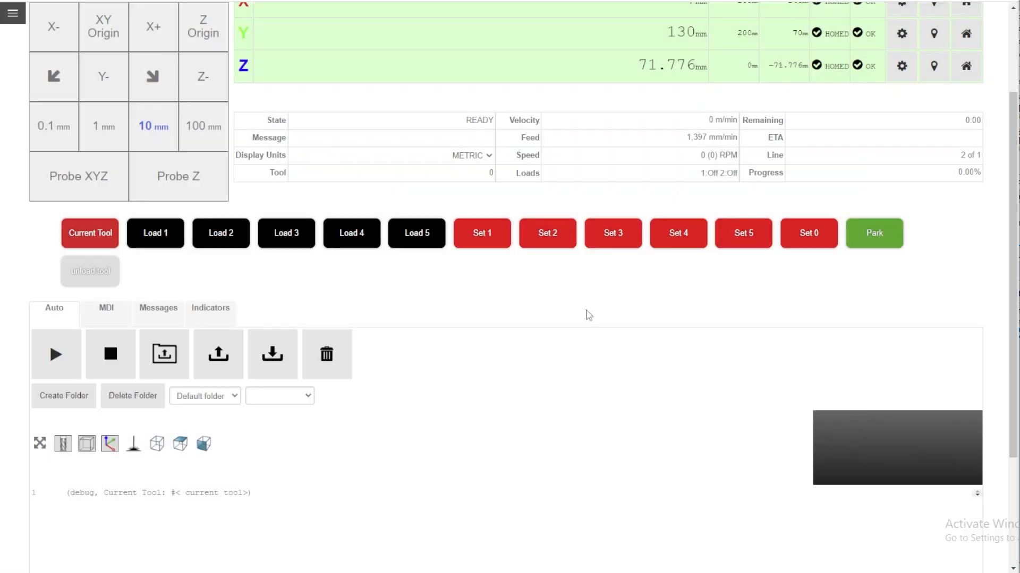
mouse_move(547, 239)
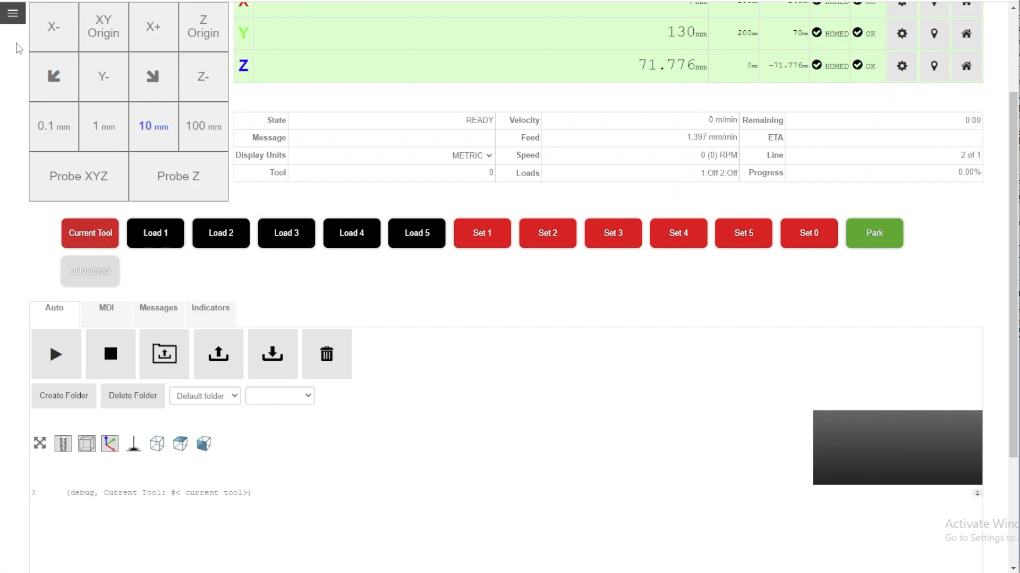
Go to Macros Configuration and select the Set 1 macro.
click(12, 12)
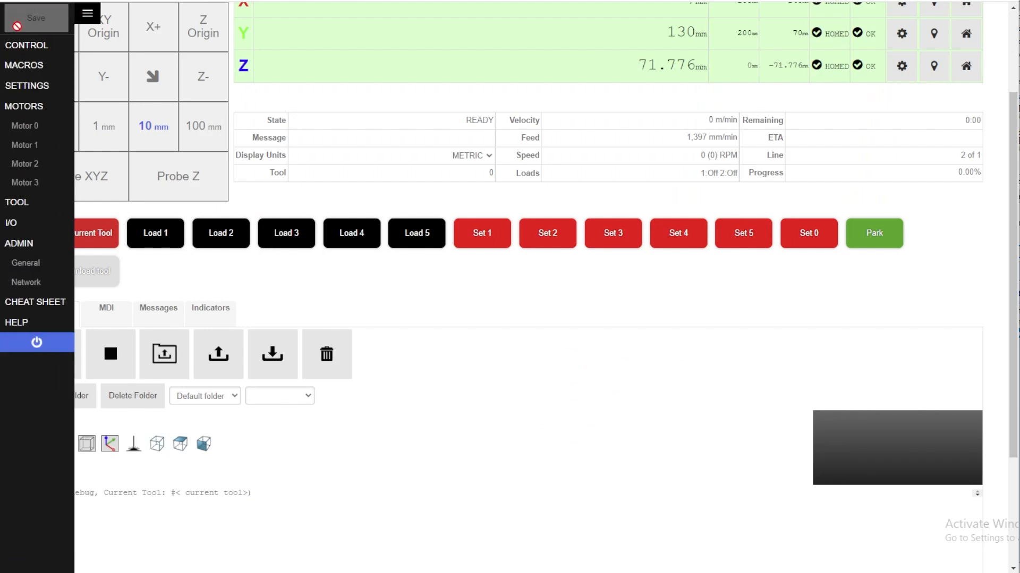
click(24, 65)
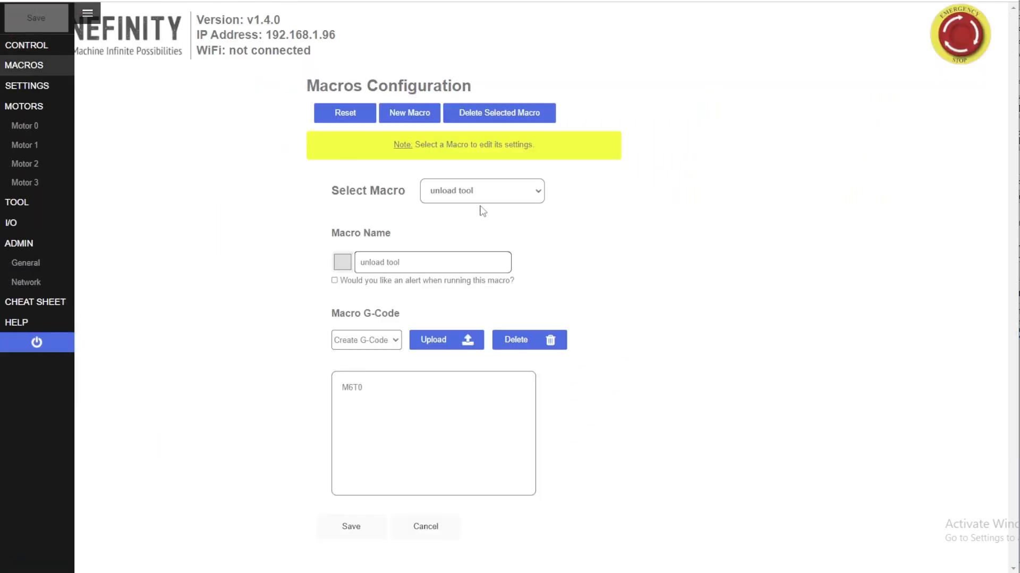
click(481, 190)
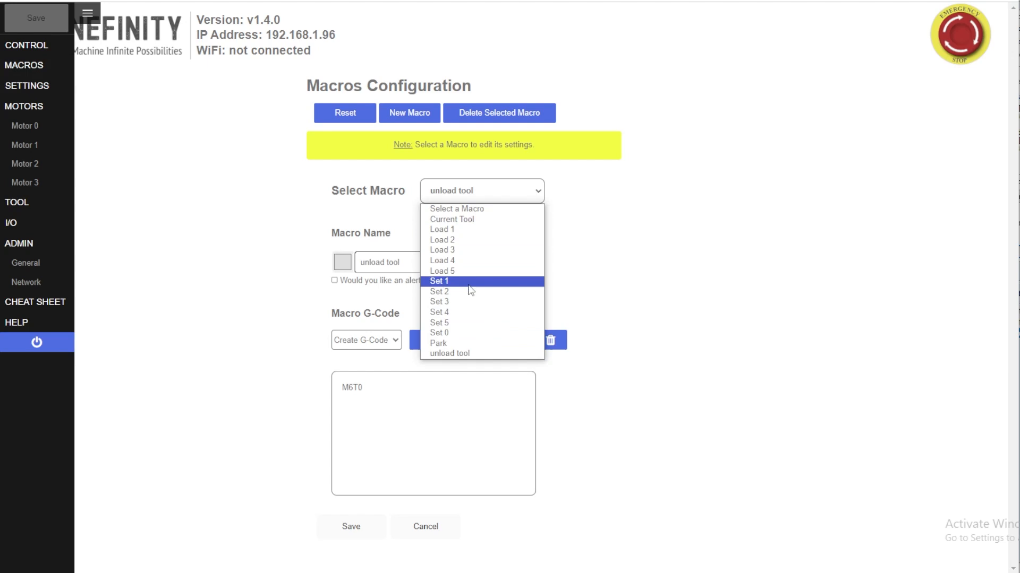
mouse_move(462, 287)
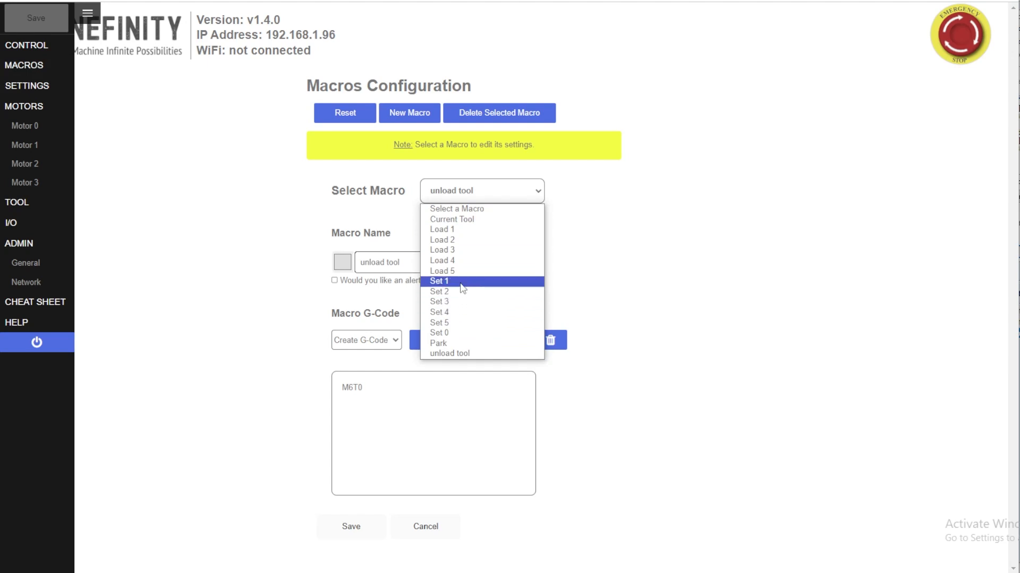
click(439, 281)
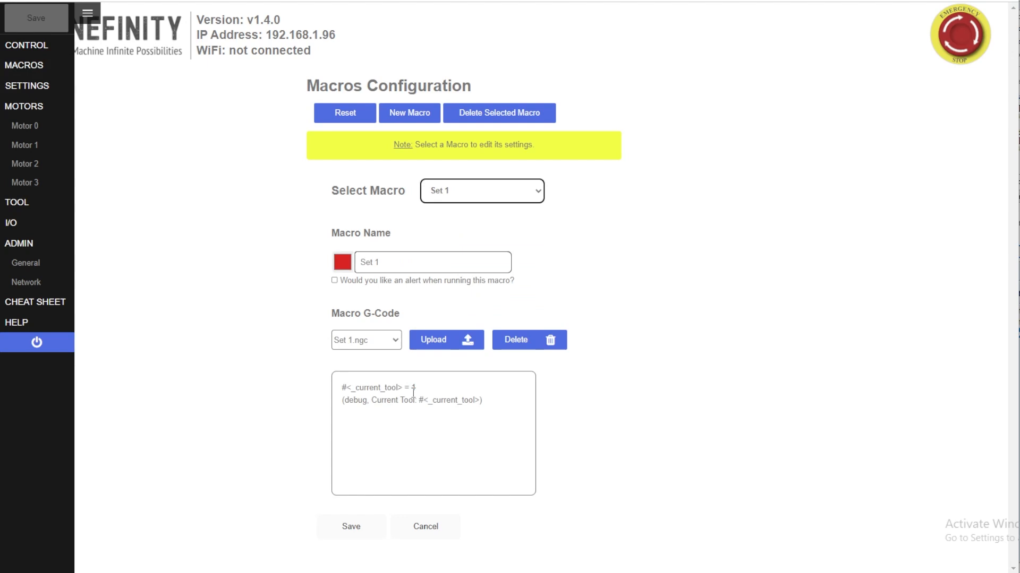
Set the tool number in Set 1's G-code to 1 and check the macro list.
click(434, 390)
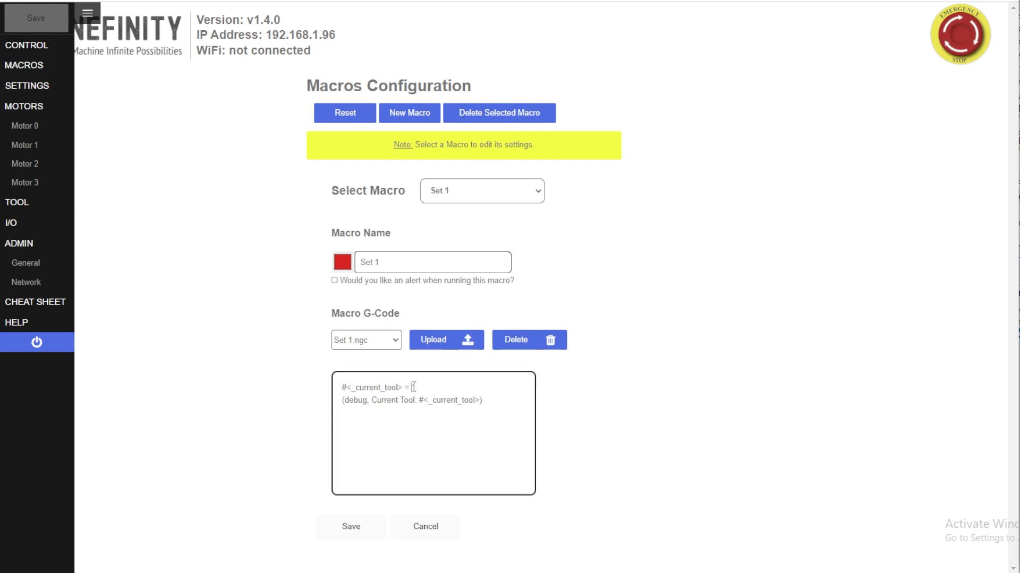
text(1)
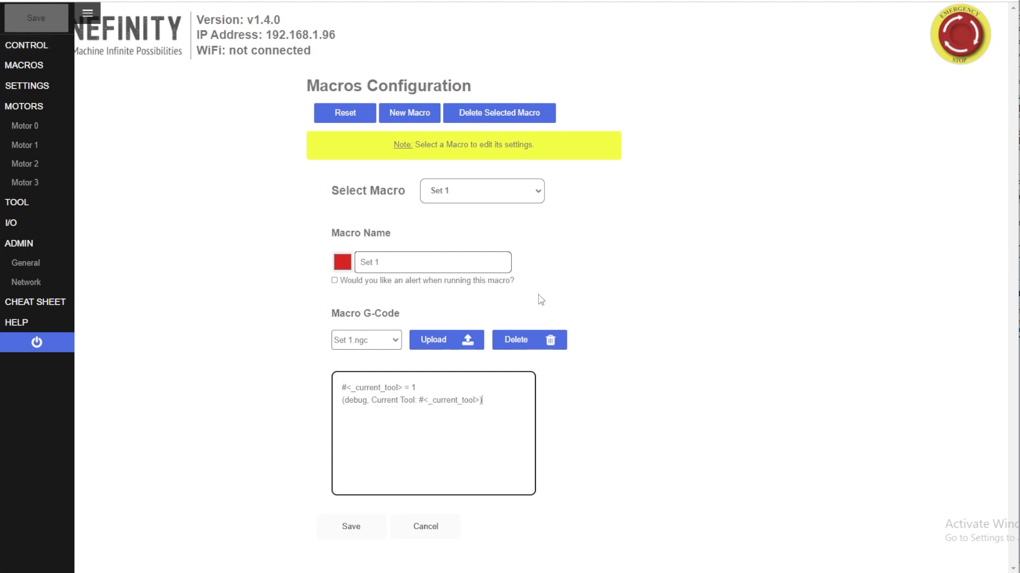
click(481, 190)
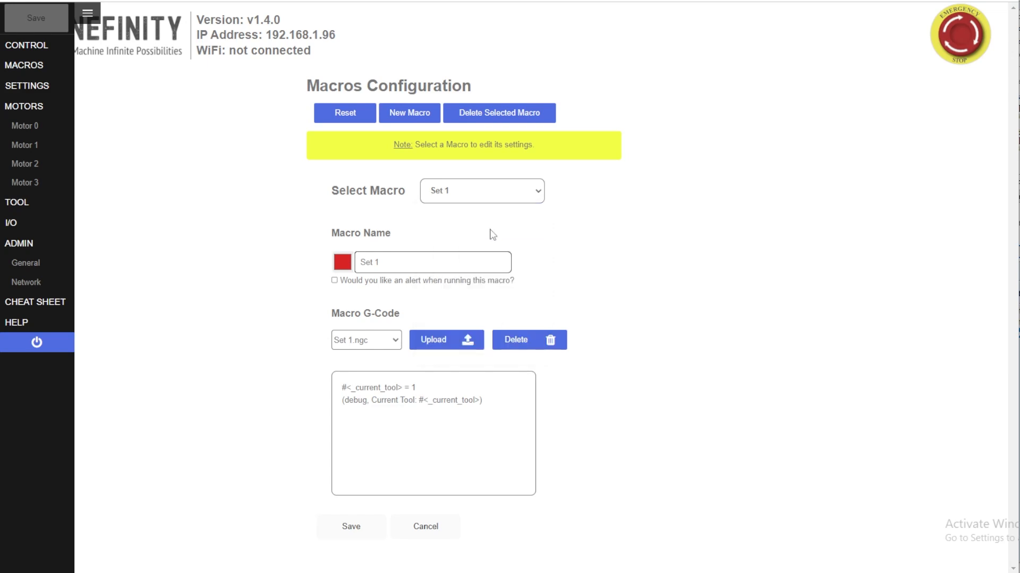
click(481, 190)
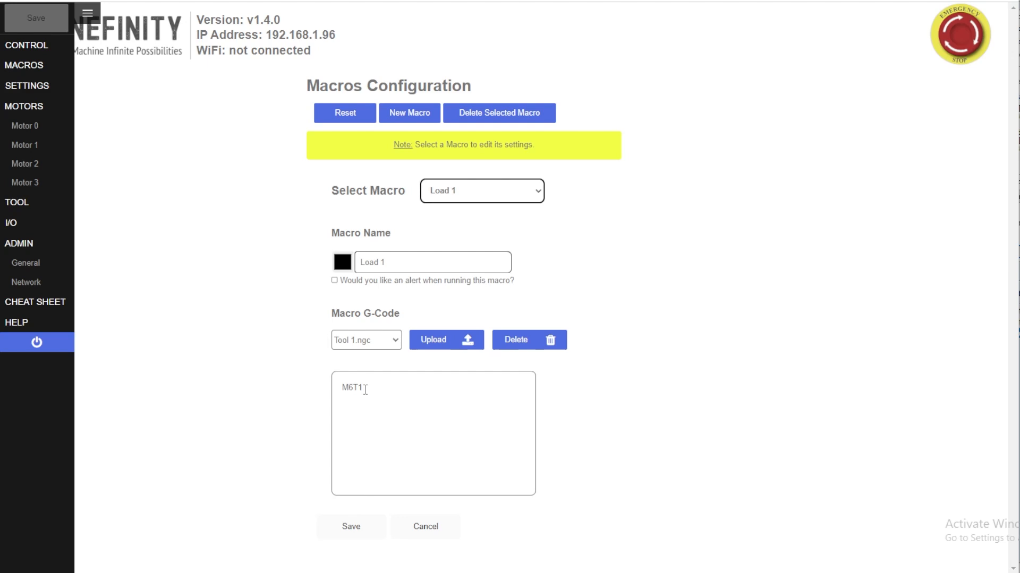
mouse_move(426, 389)
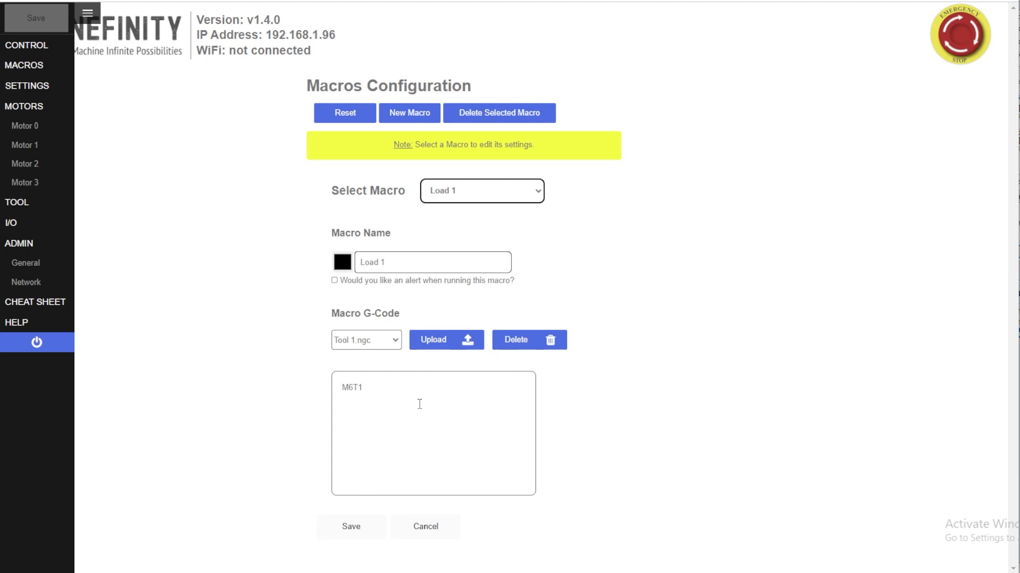
mouse_move(397, 390)
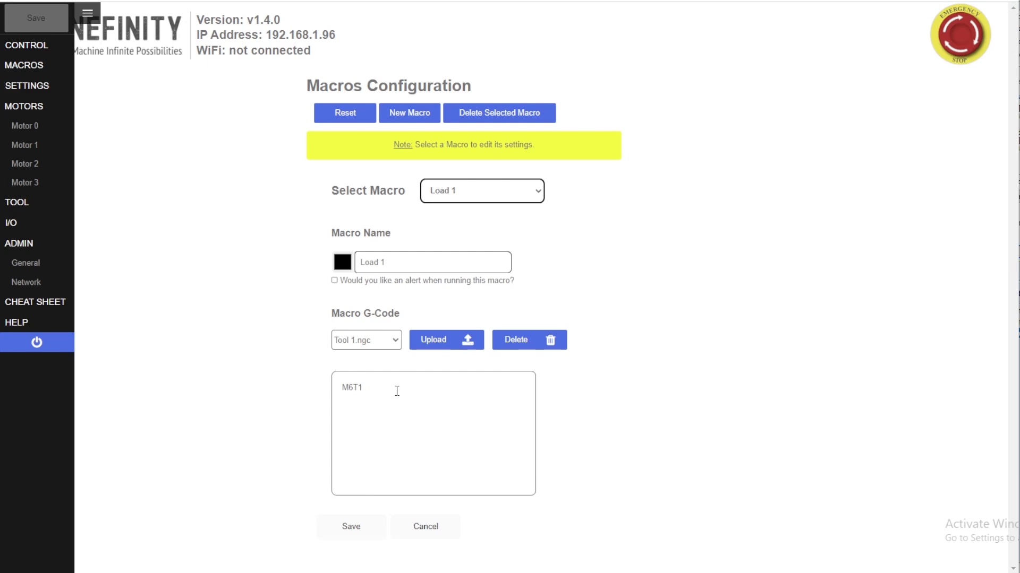
mouse_move(499, 209)
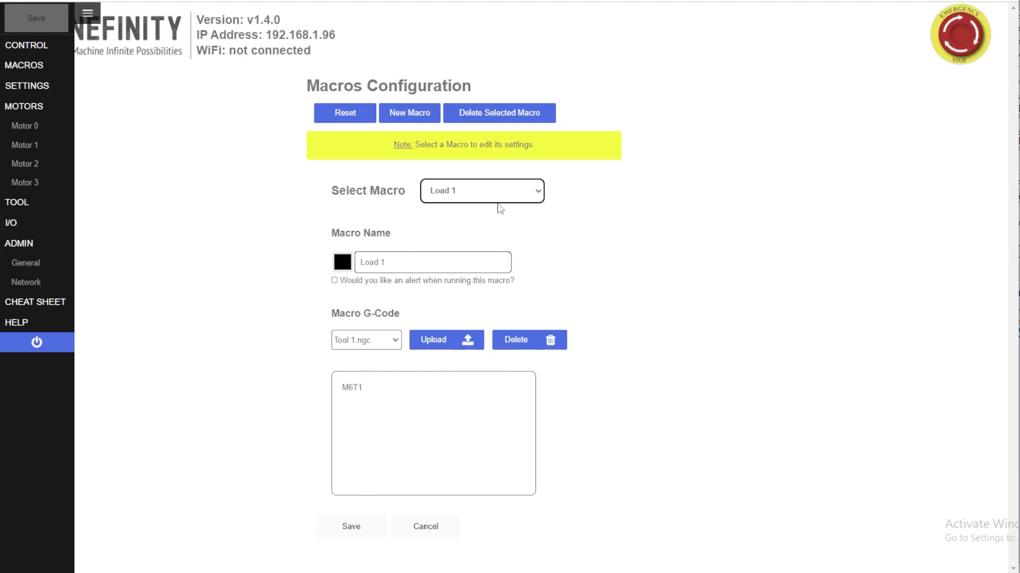
mouse_move(499, 215)
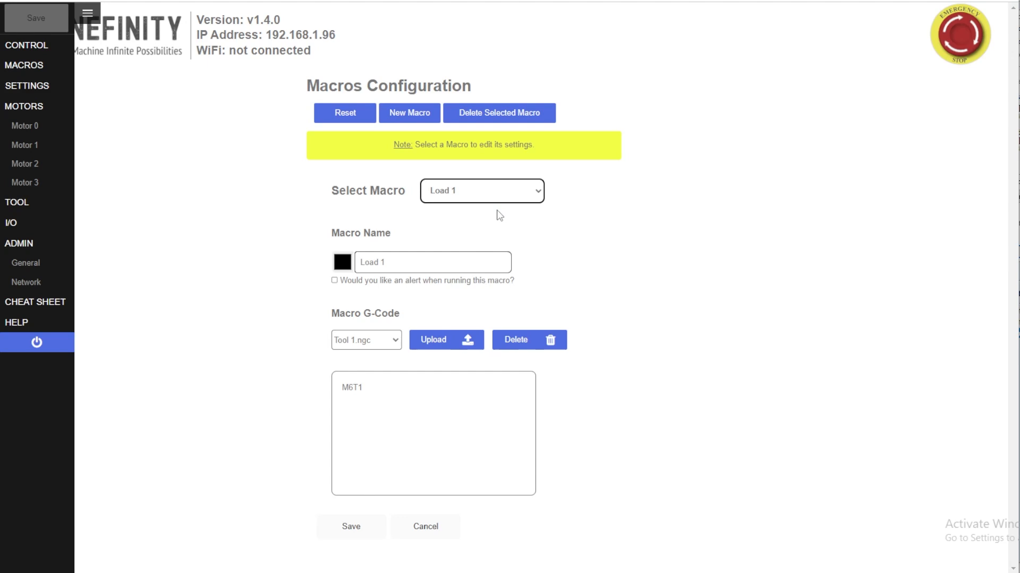
Return to the control screen showing the Load 1–5 and Set 1–5 buttons.
click(26, 44)
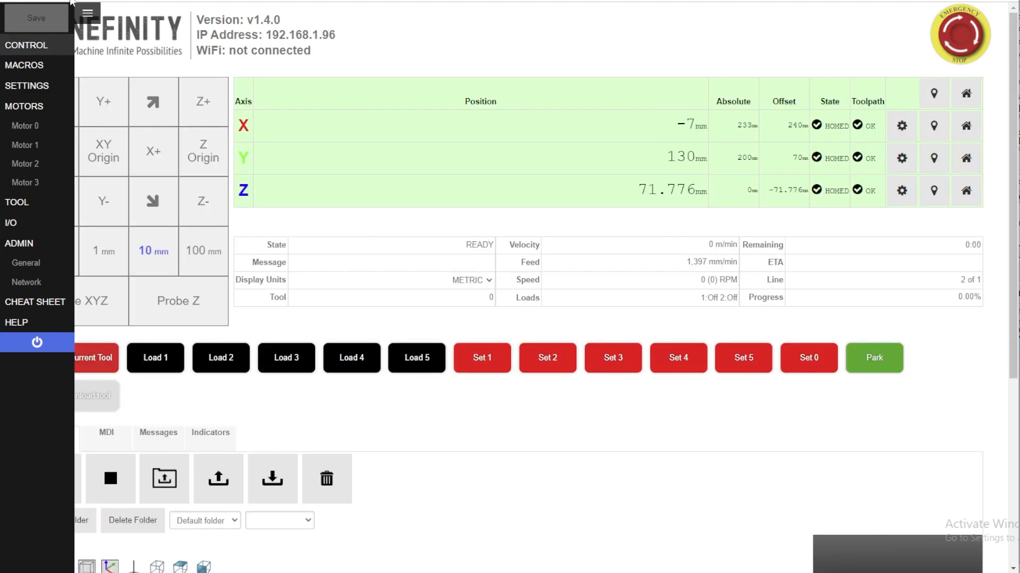
click(88, 12)
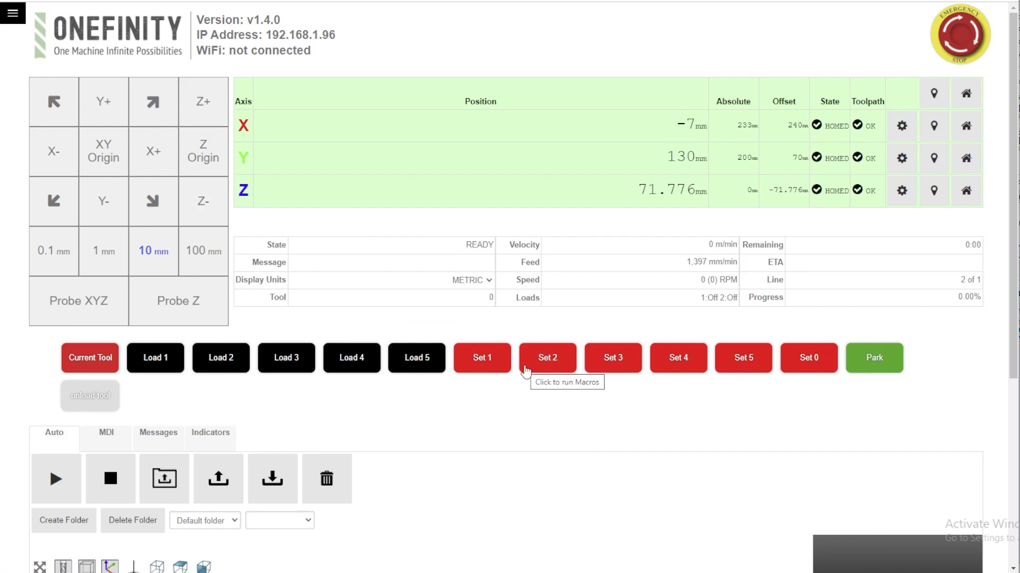
mouse_move(513, 366)
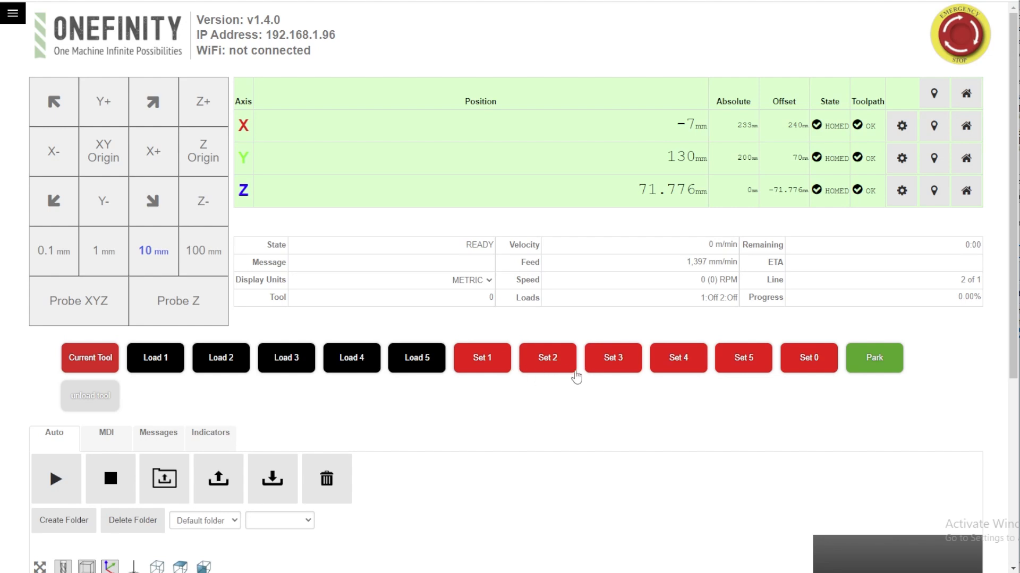
mouse_move(625, 397)
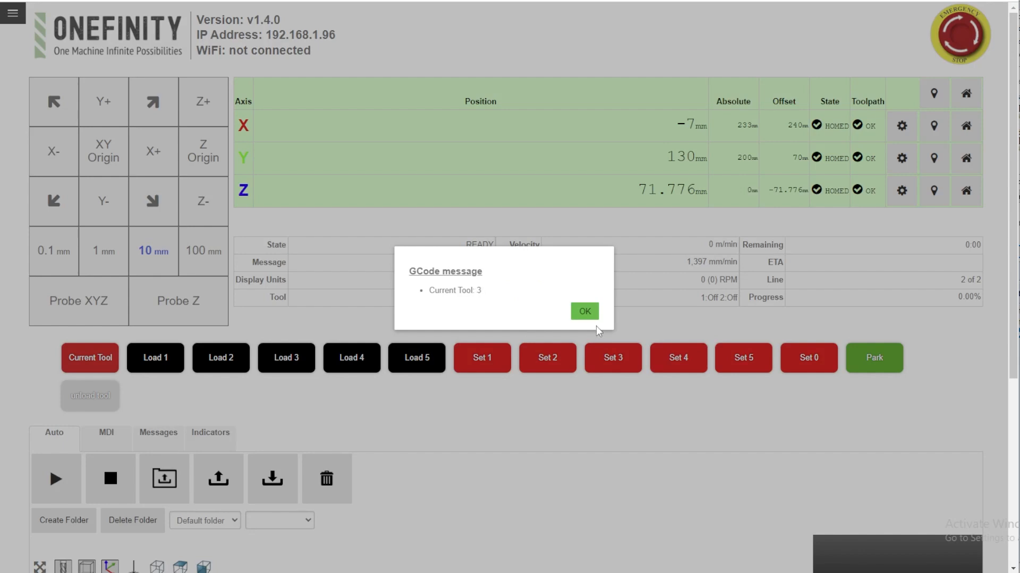
click(583, 311)
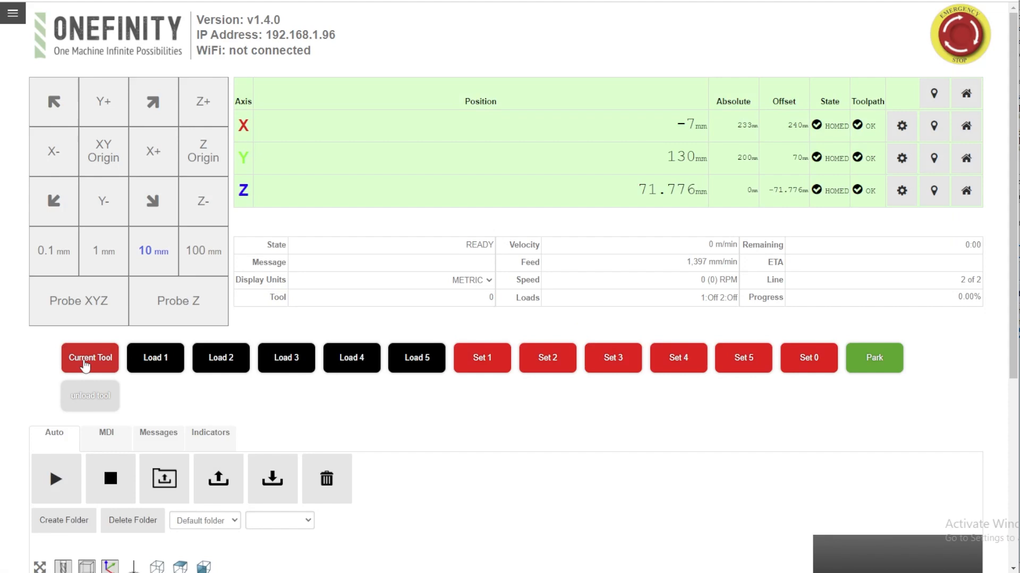
mouse_move(90, 357)
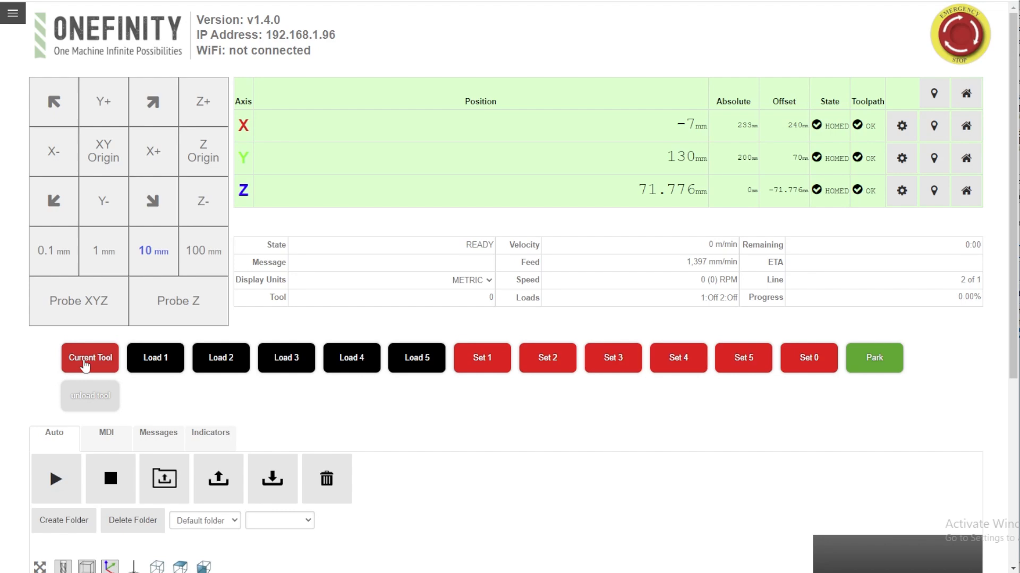
click(90, 357)
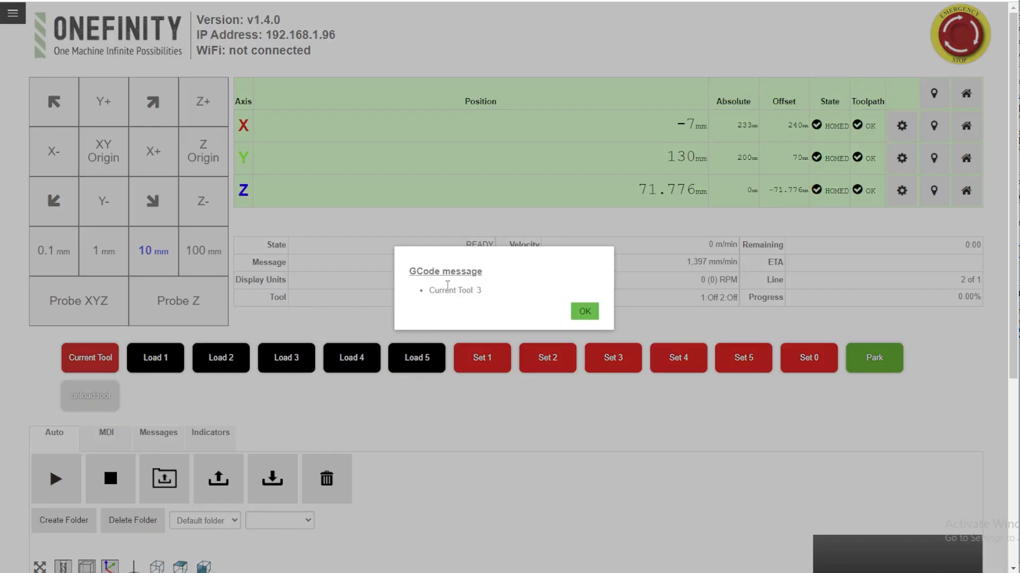
mouse_move(484, 298)
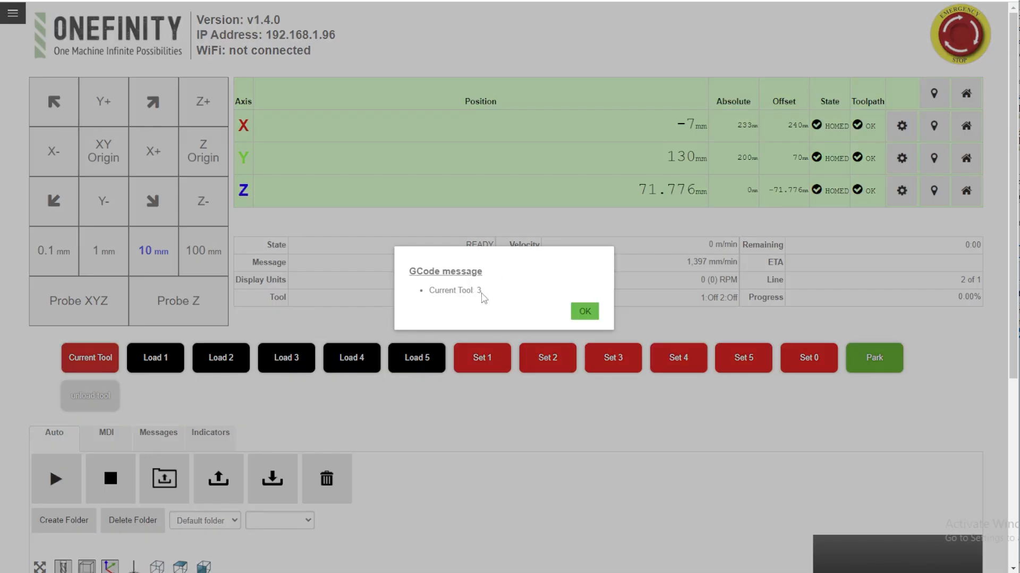
click(582, 312)
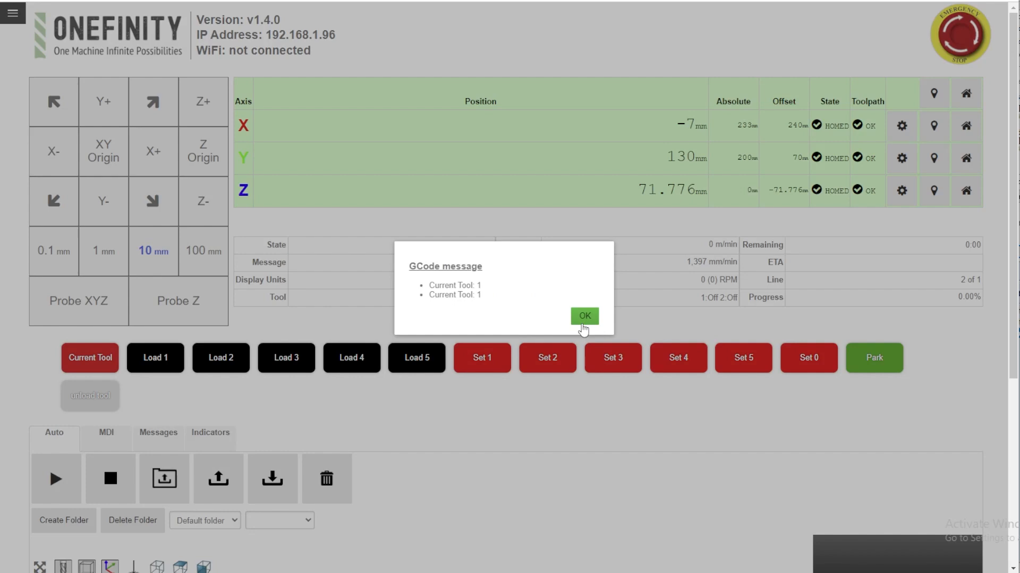
click(584, 315)
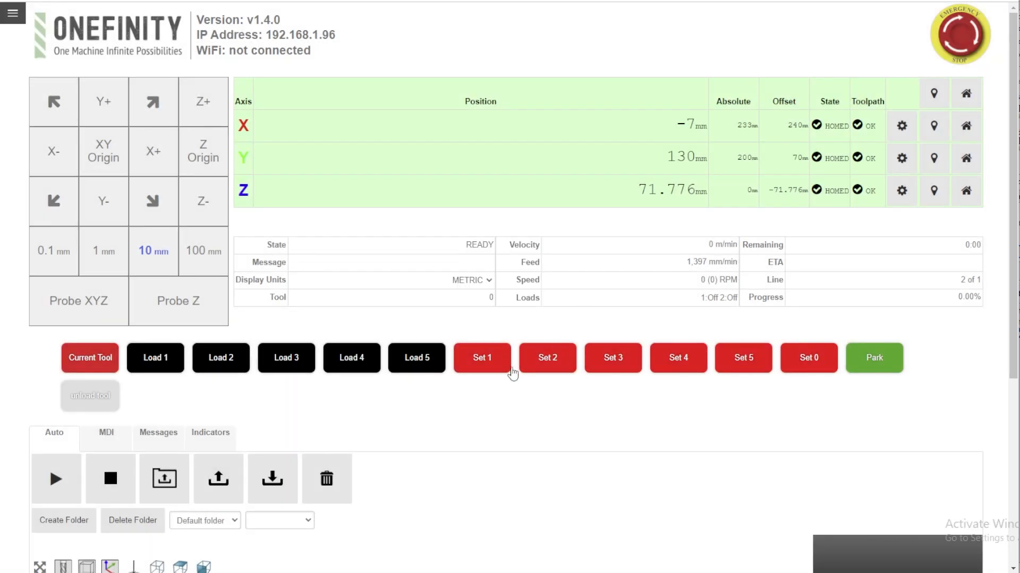
mouse_move(493, 389)
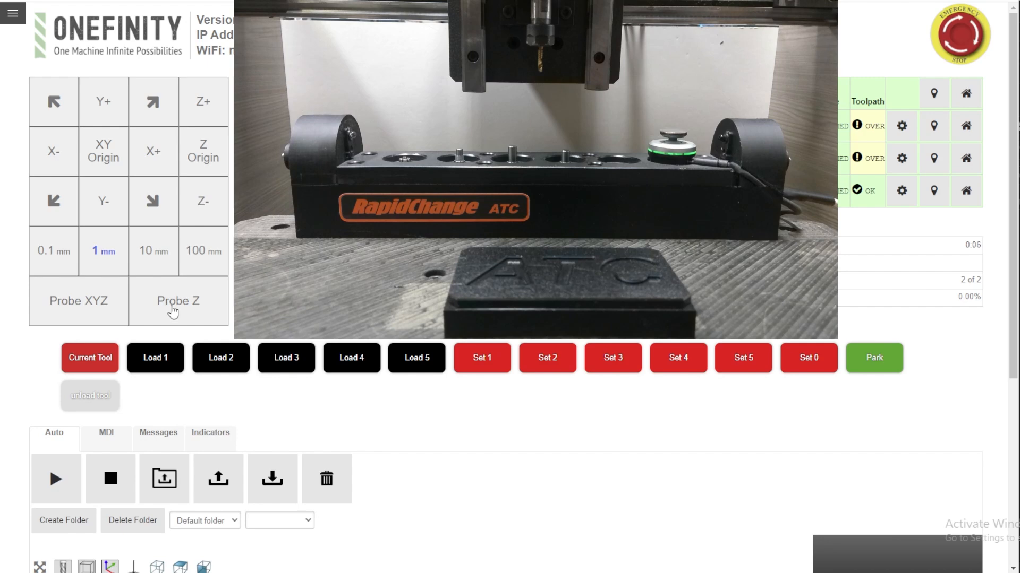
Move the spindle to X0 Y0 with a G0 X0Y0 MDI command.
scroll(down, 3)
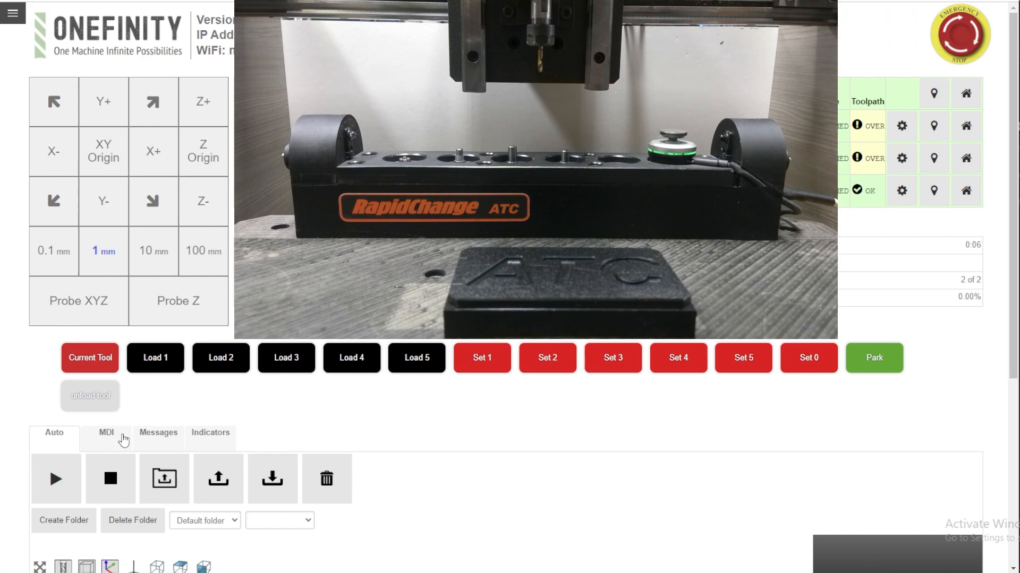
click(106, 434)
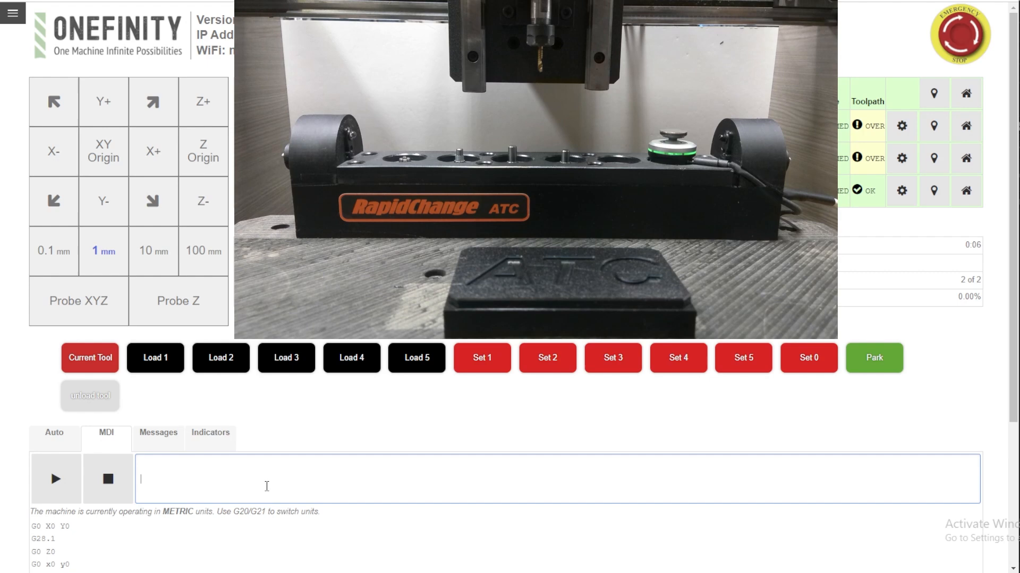
text(G0 X0Y0)
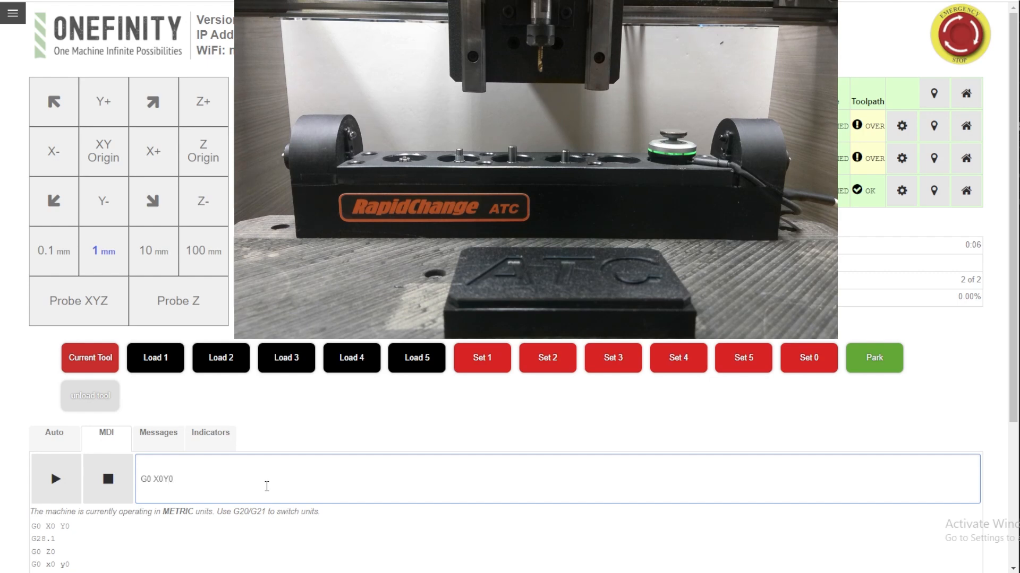
click(56, 479)
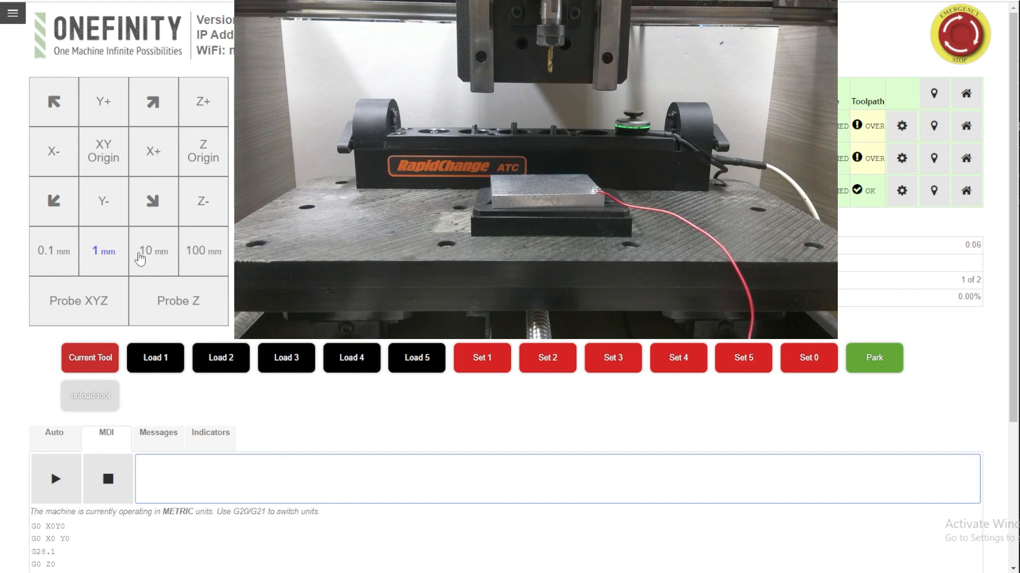
Lower the spindle using the 10 mm jog step, then start Probe Z.
click(152, 252)
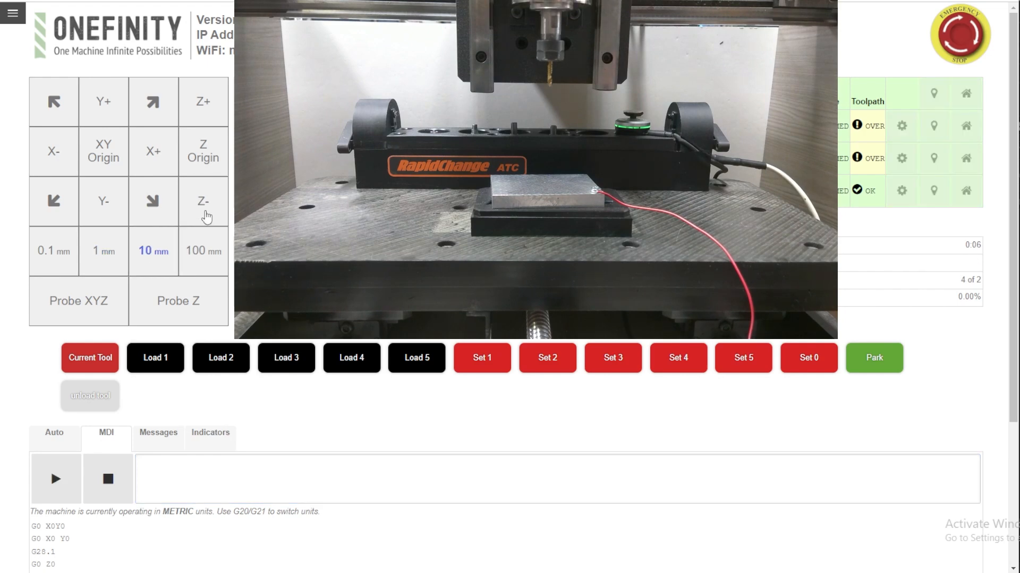
click(55, 479)
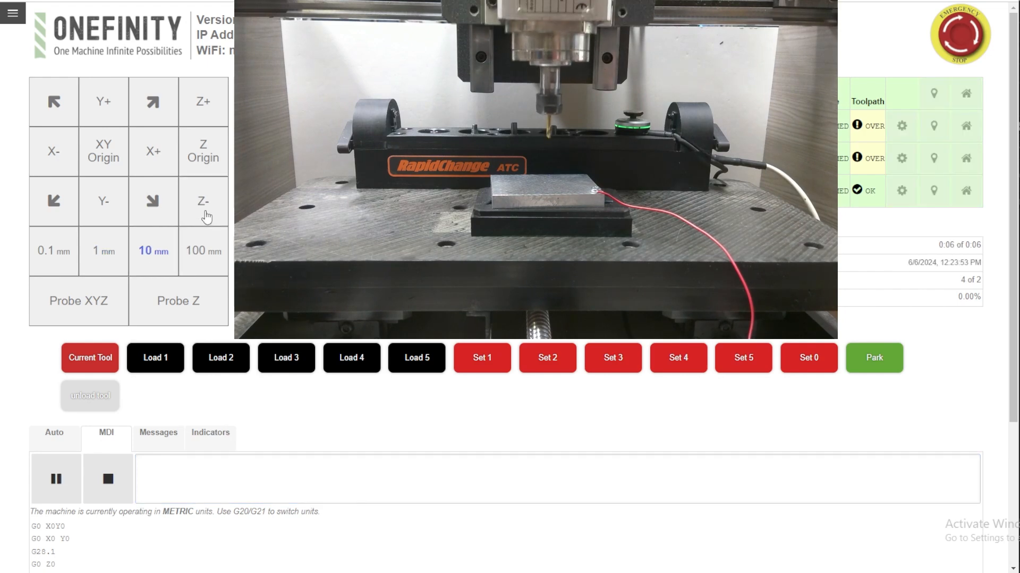
click(103, 251)
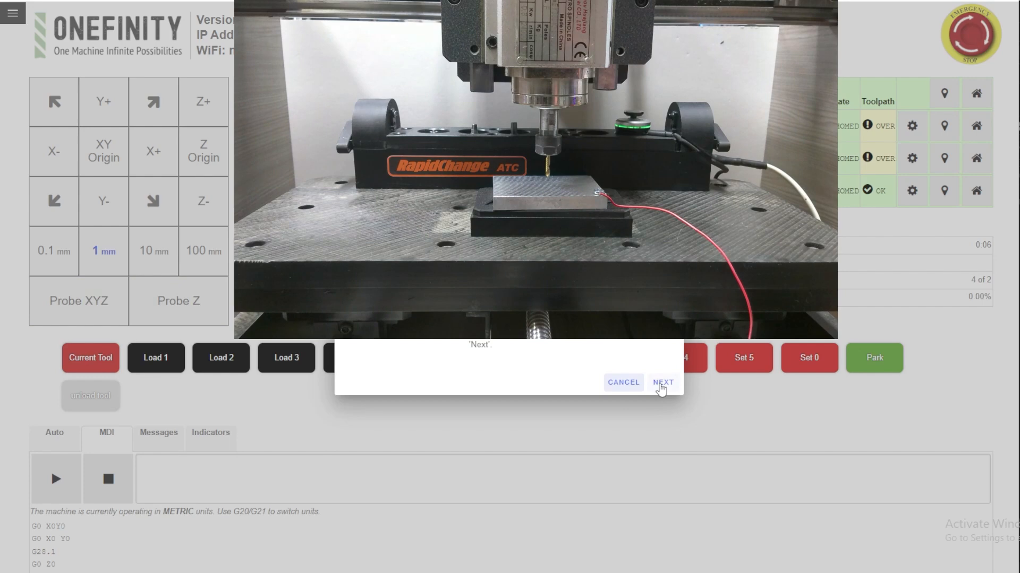
Run the Probe Z touch-off and close the dialog with DONE.
click(662, 382)
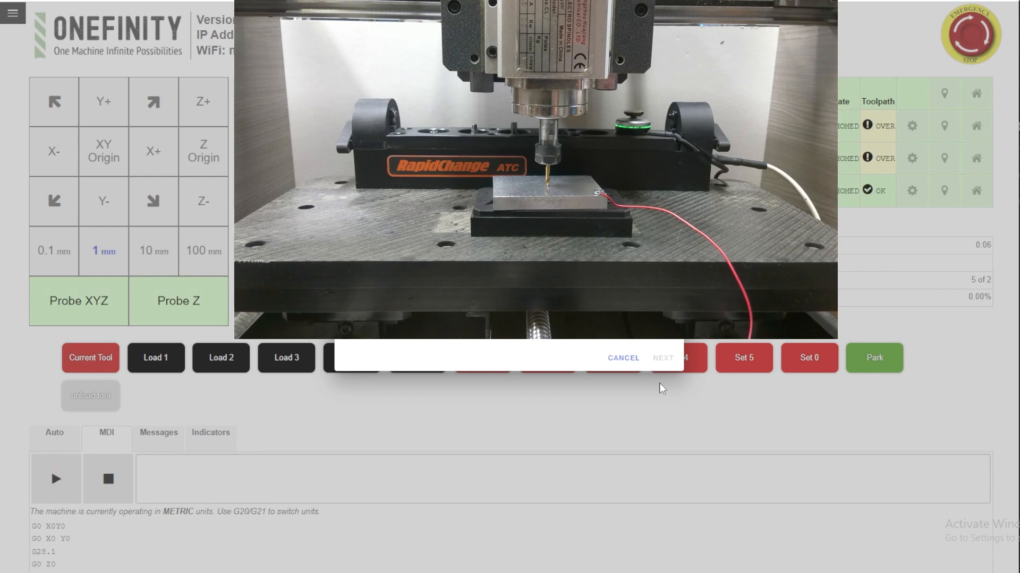
click(55, 479)
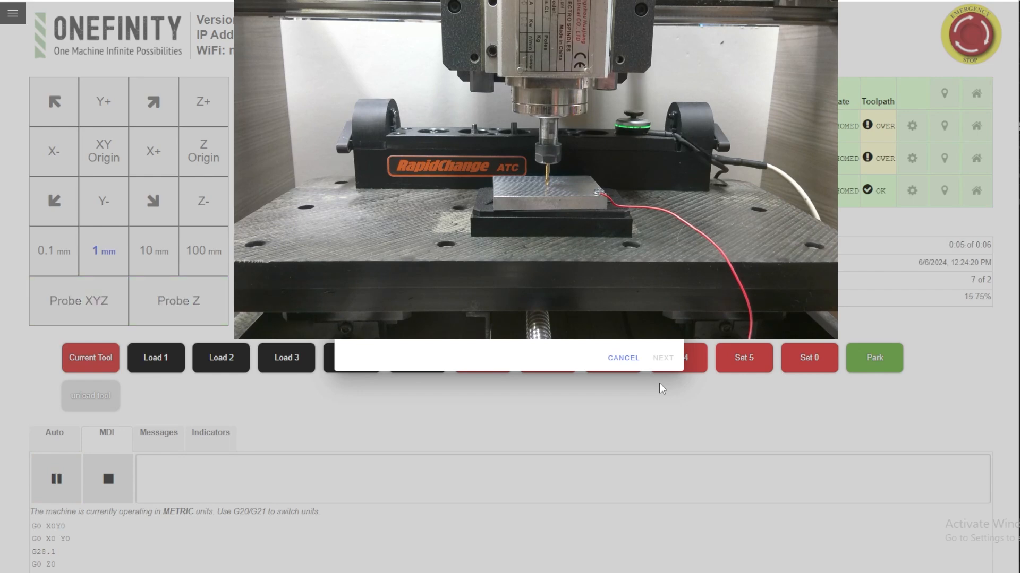
click(56, 478)
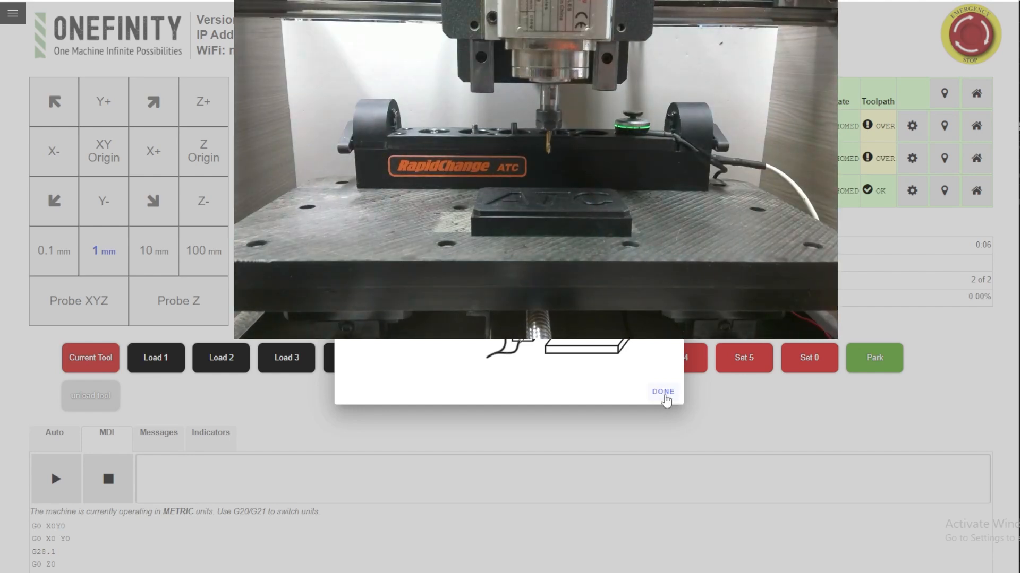
click(662, 392)
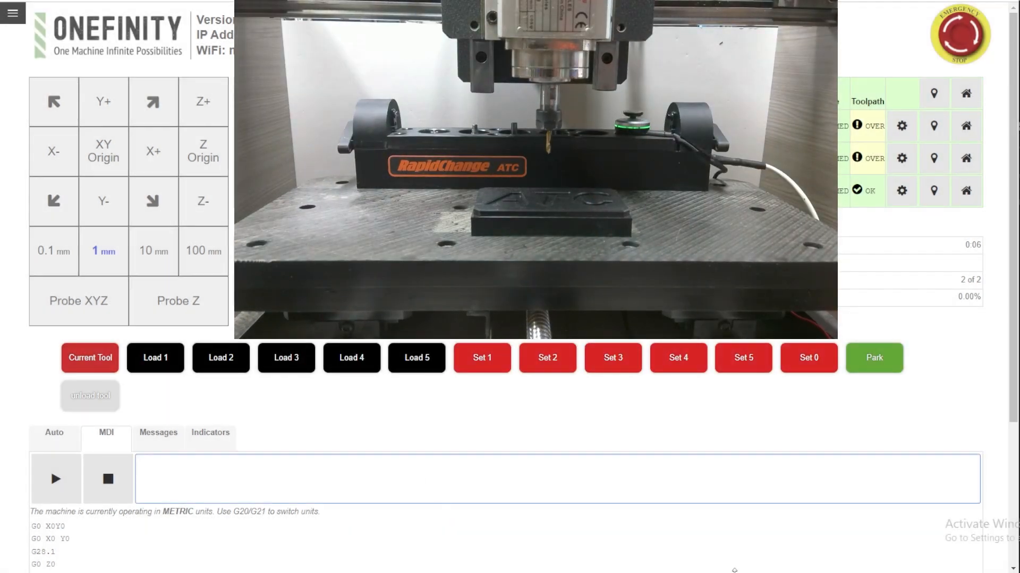
Send G0Z0 from MDI to bring the spindle tip to the probed surface.
text(G0)
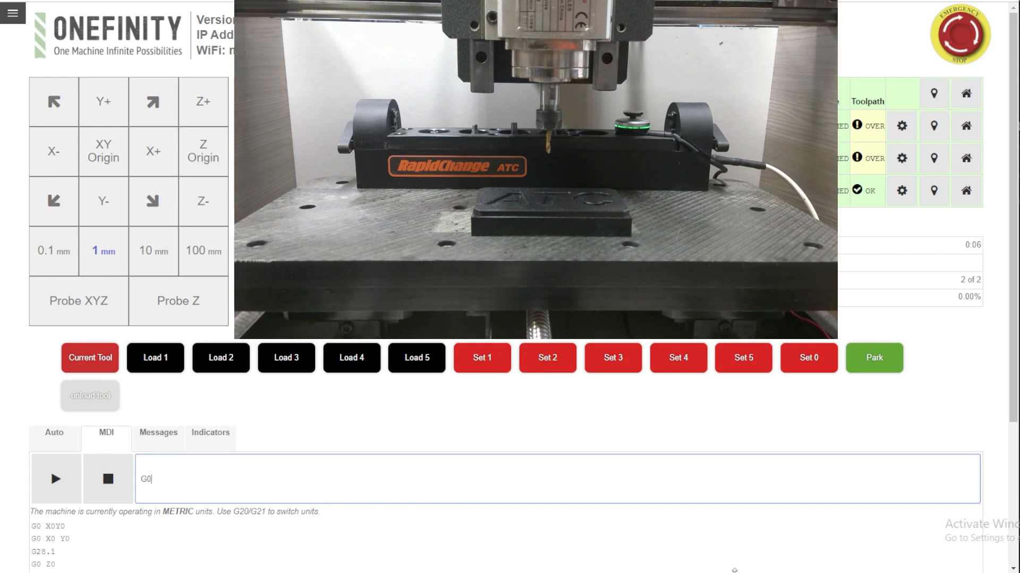
text(Z0)
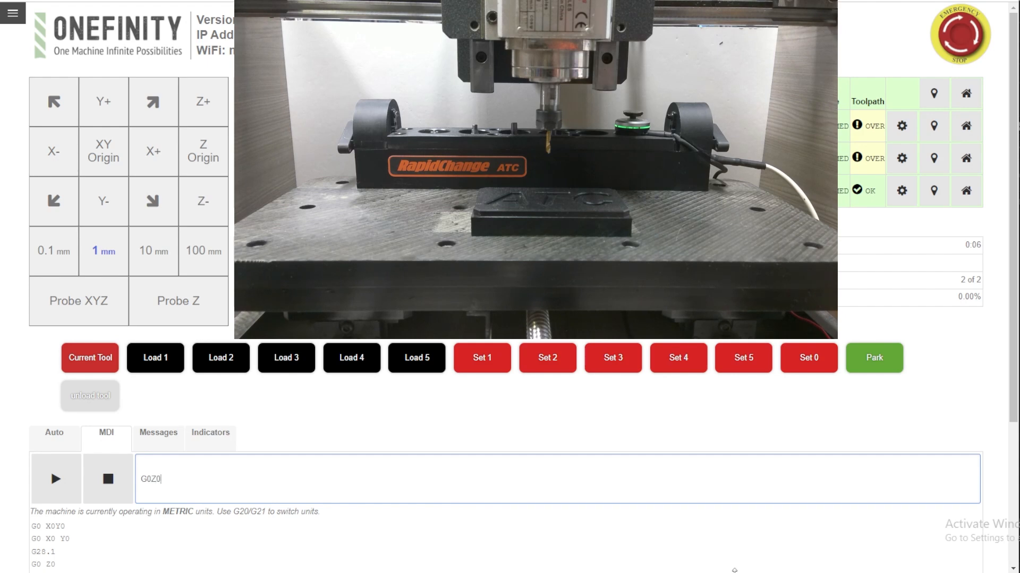
click(55, 479)
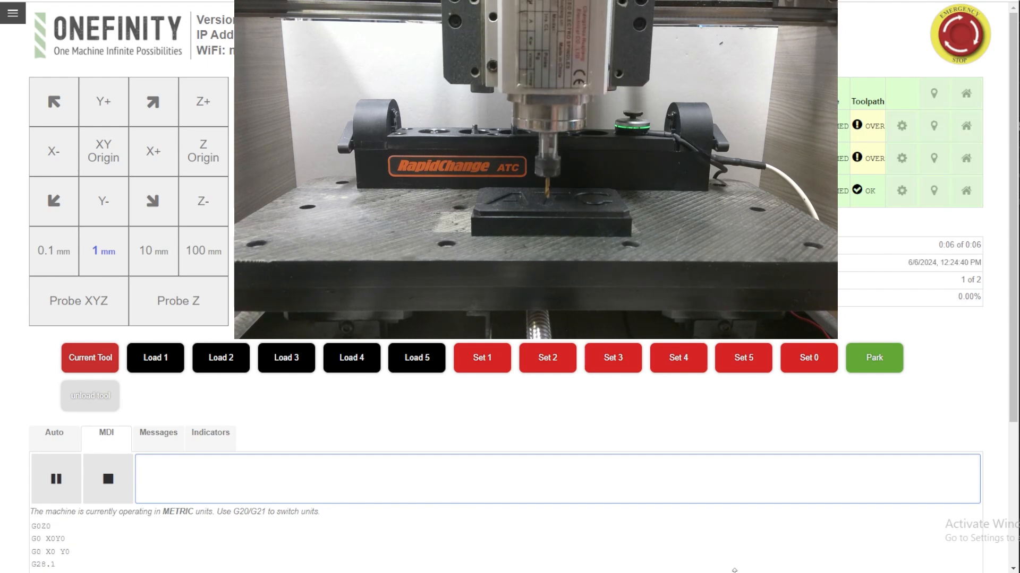
click(55, 479)
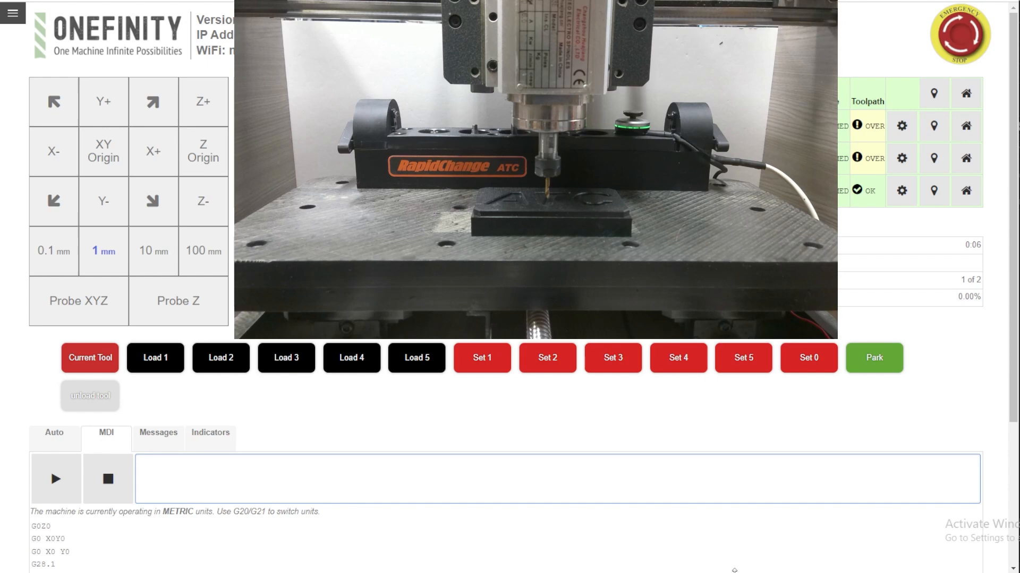
mouse_move(112, 397)
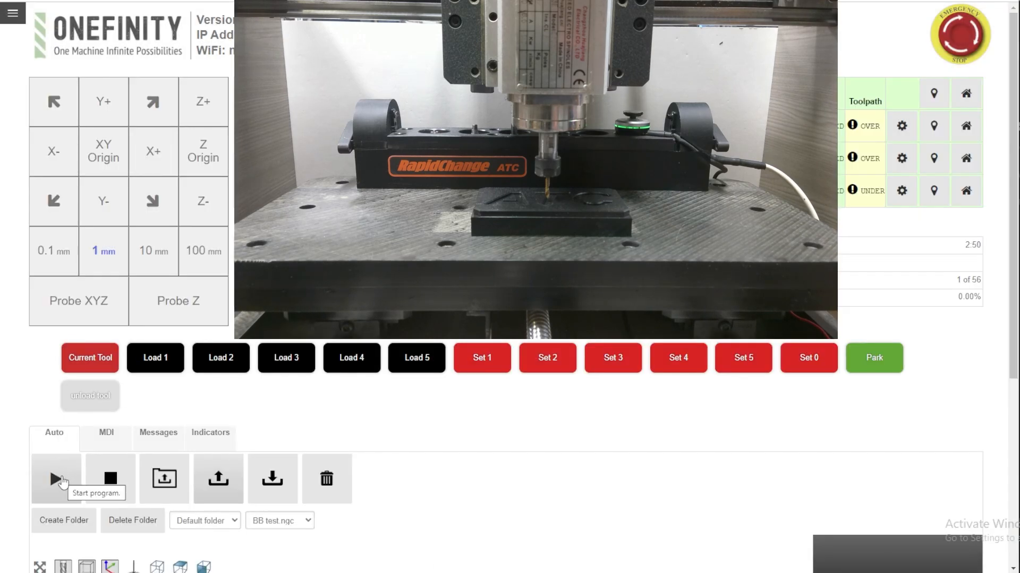
Start BB test.ngc, stop and restart it, and let the ATC tool changes run.
click(56, 479)
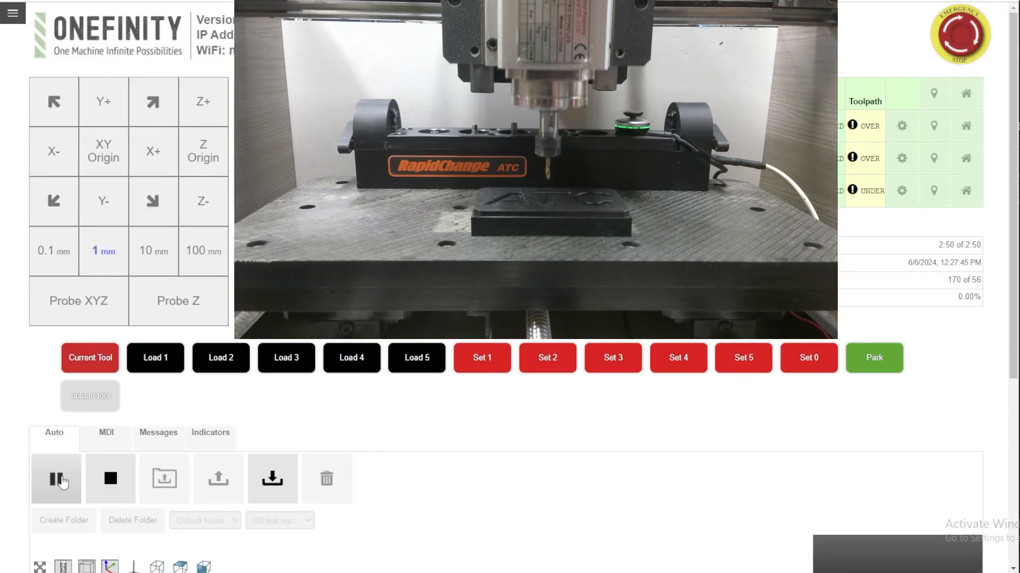
mouse_move(56, 479)
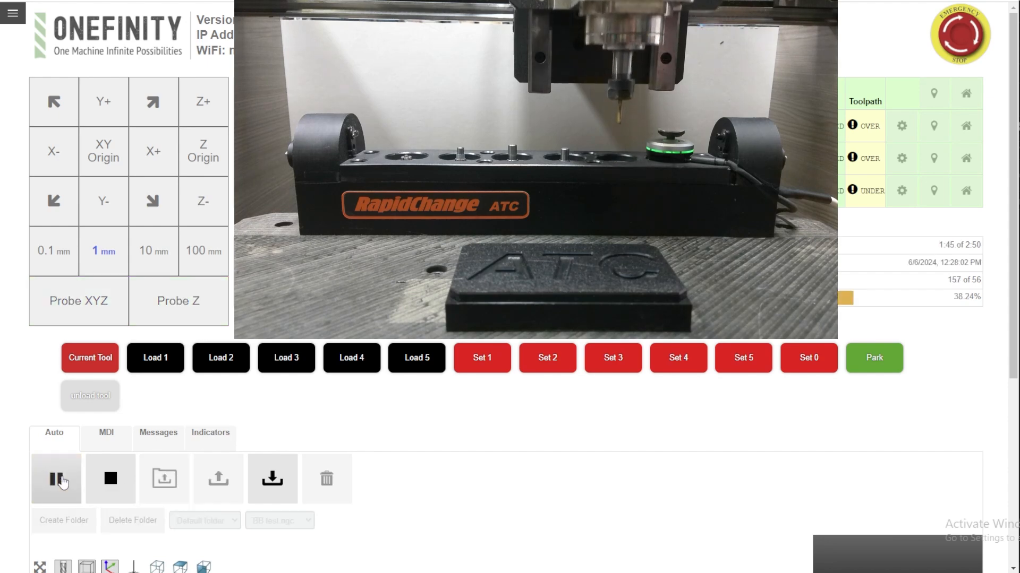
mouse_move(57, 479)
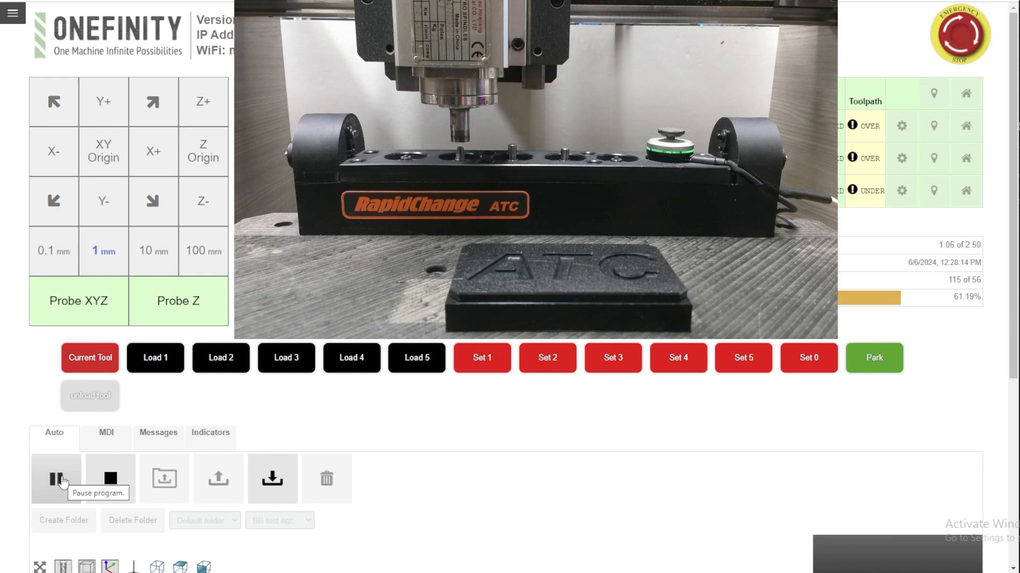
click(55, 479)
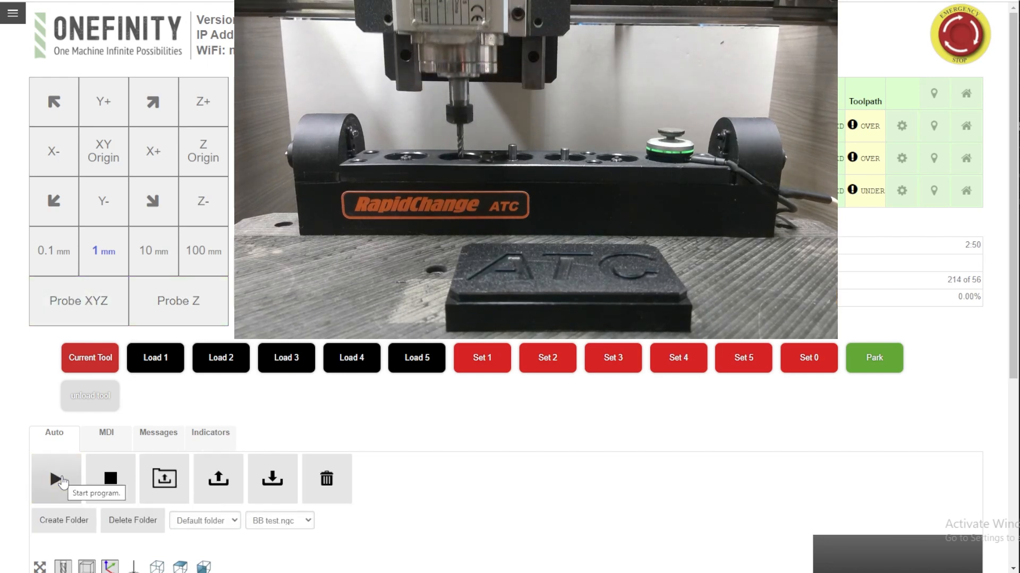
click(56, 479)
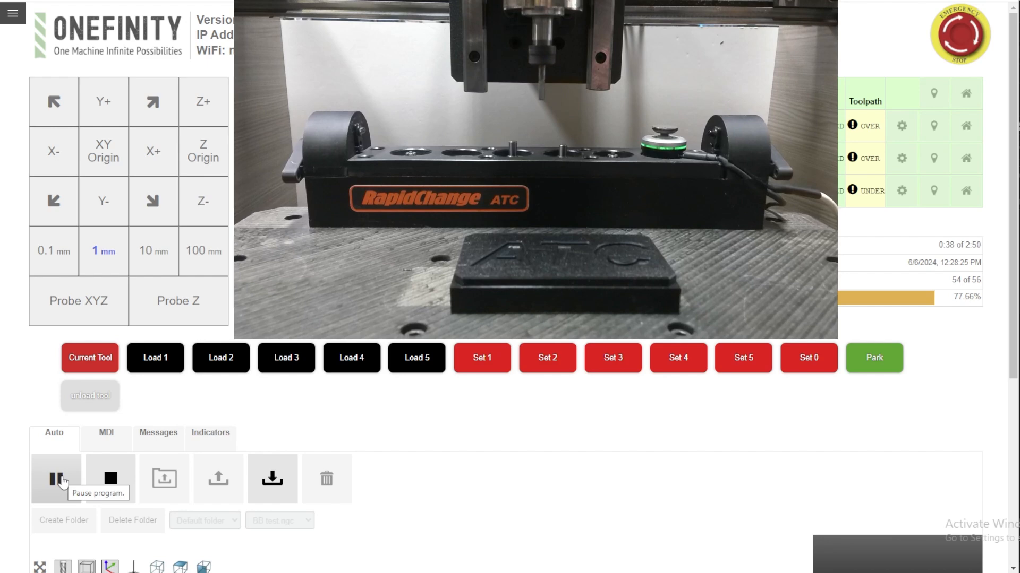
click(56, 478)
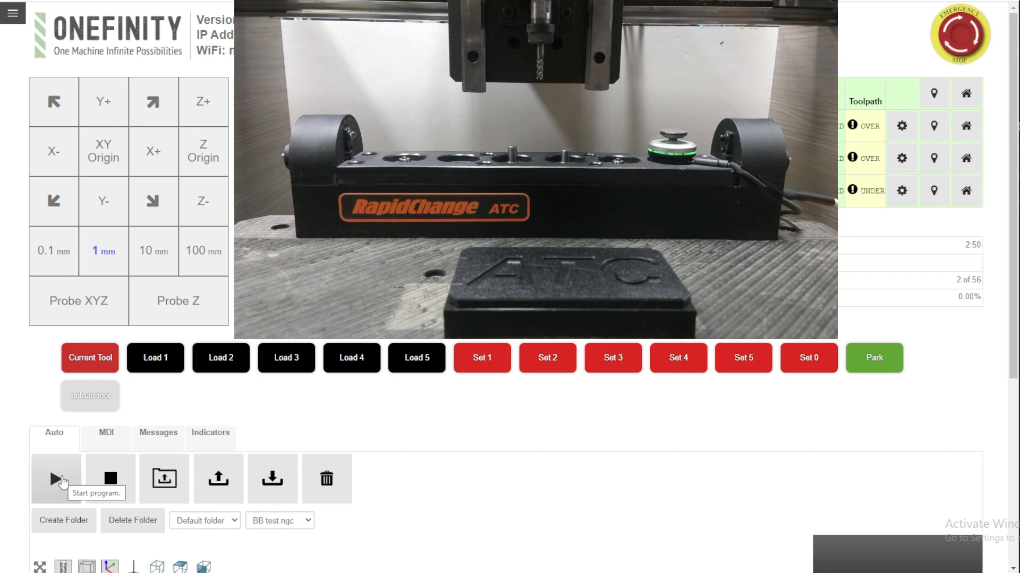
mouse_move(205, 441)
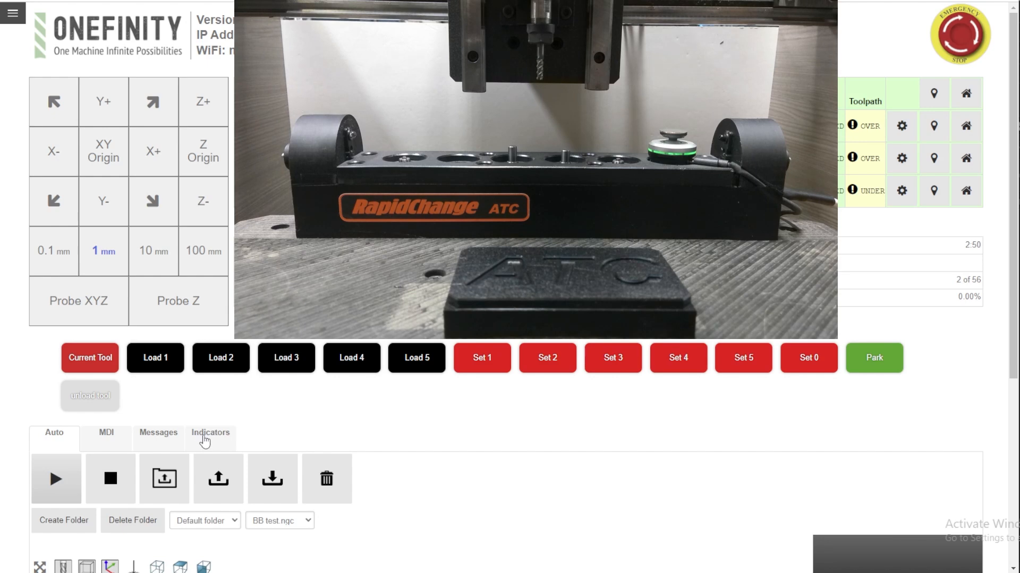
mouse_move(106, 433)
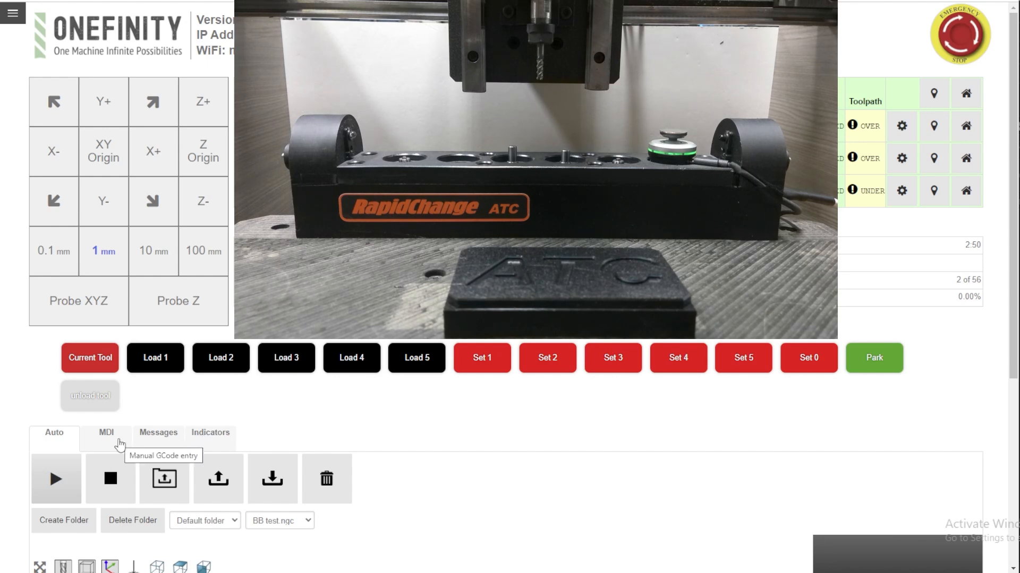
Send G28.1 from MDI to store the current position as G28 reference.
click(106, 433)
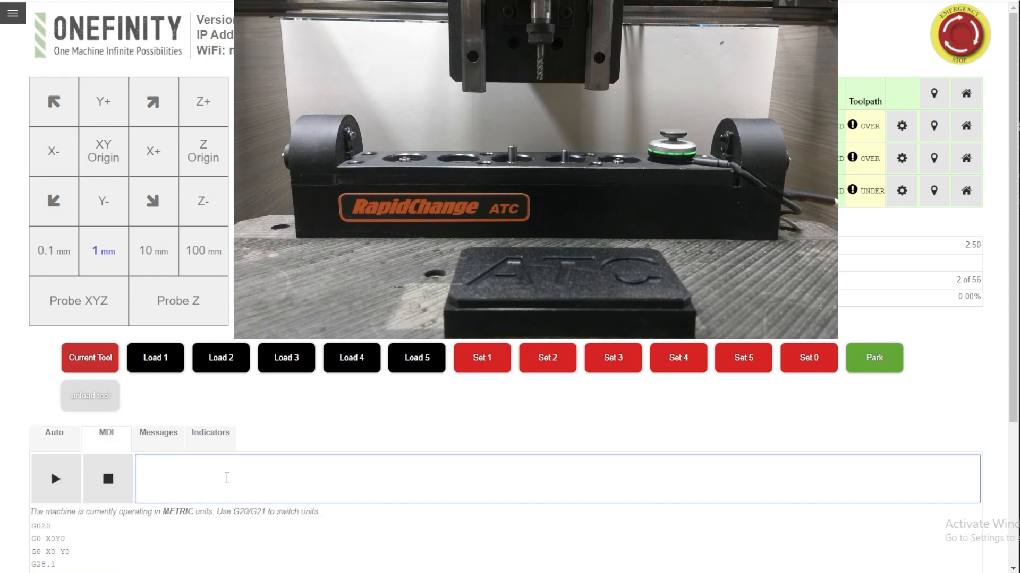
text(G)
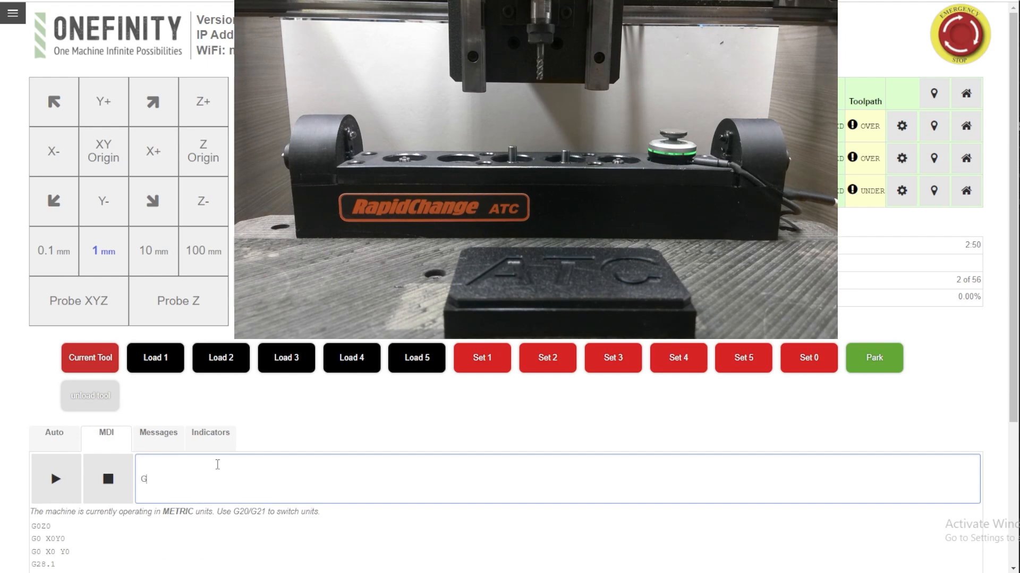
text(28.1)
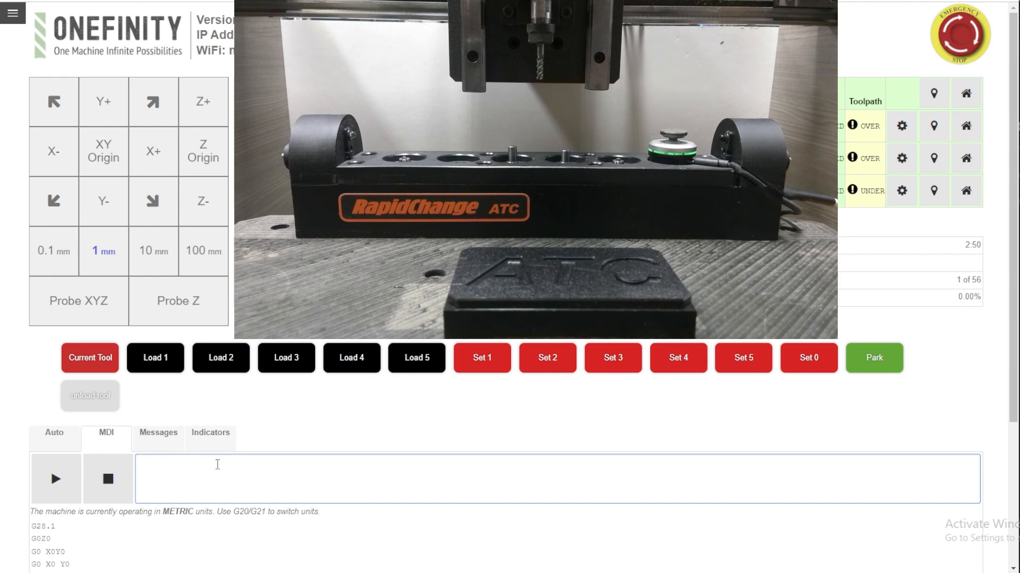
click(261, 480)
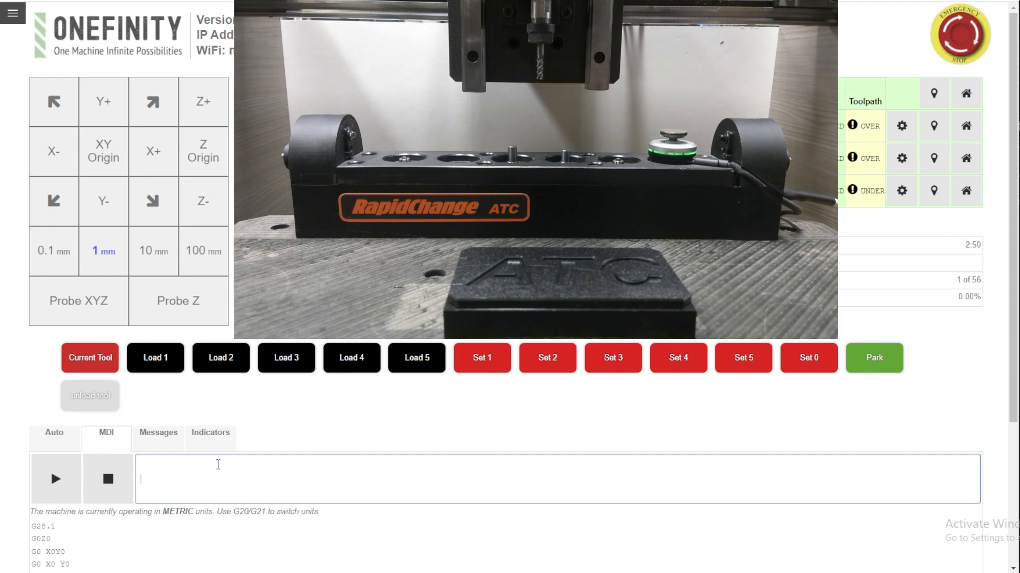
mouse_move(107, 480)
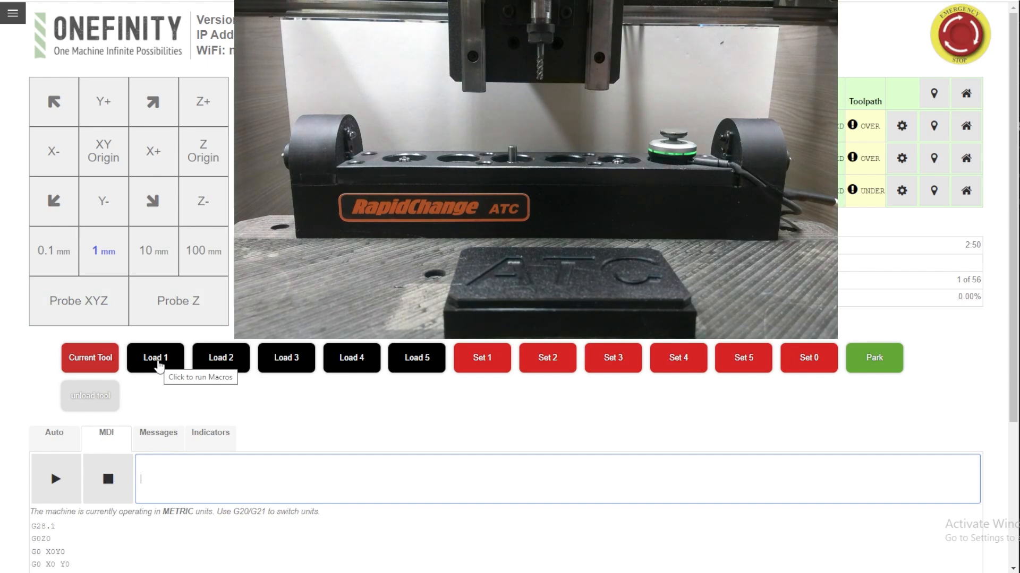
Run the Load 1 and Load 2 macros to start a tool change.
click(221, 357)
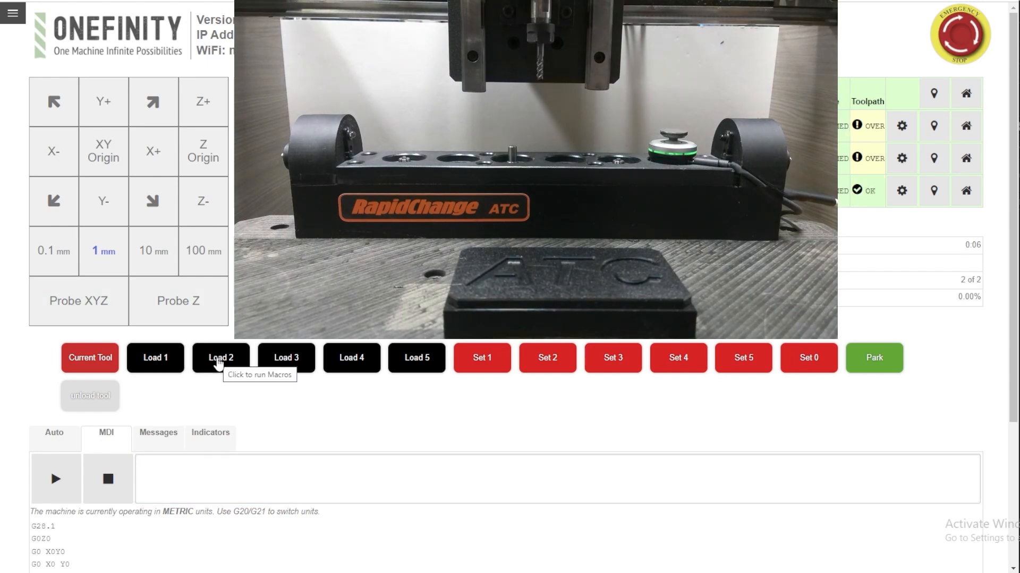
click(55, 479)
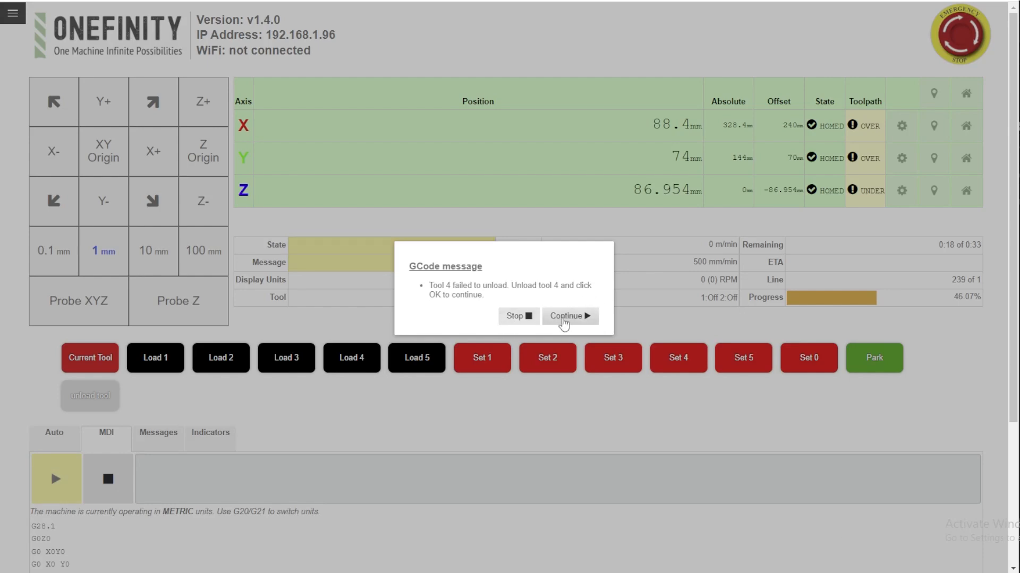
Dismiss the 'Tool 4 failed to unload' and 'Tool 2 failed to load' messages to resume.
click(569, 316)
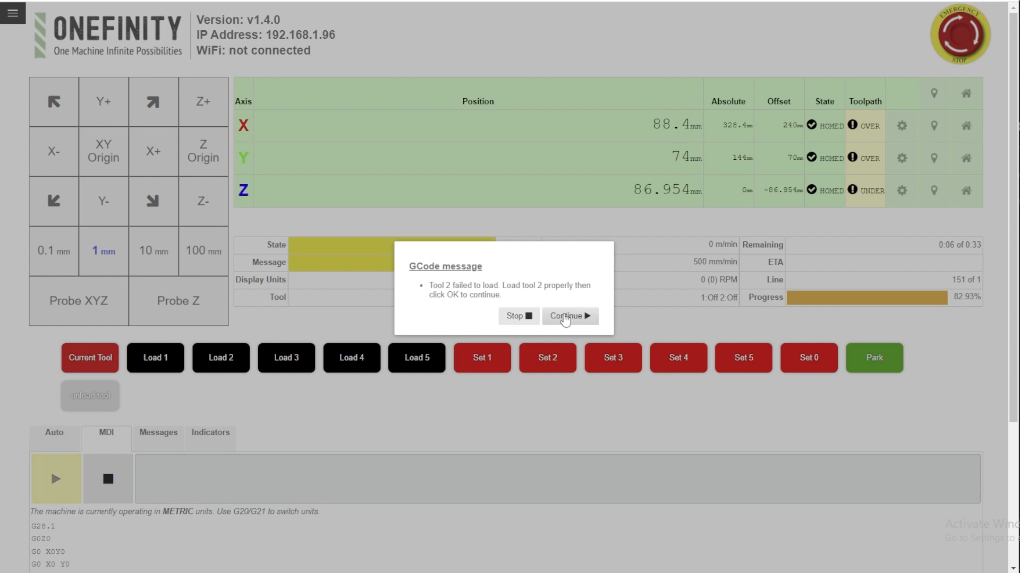
click(567, 316)
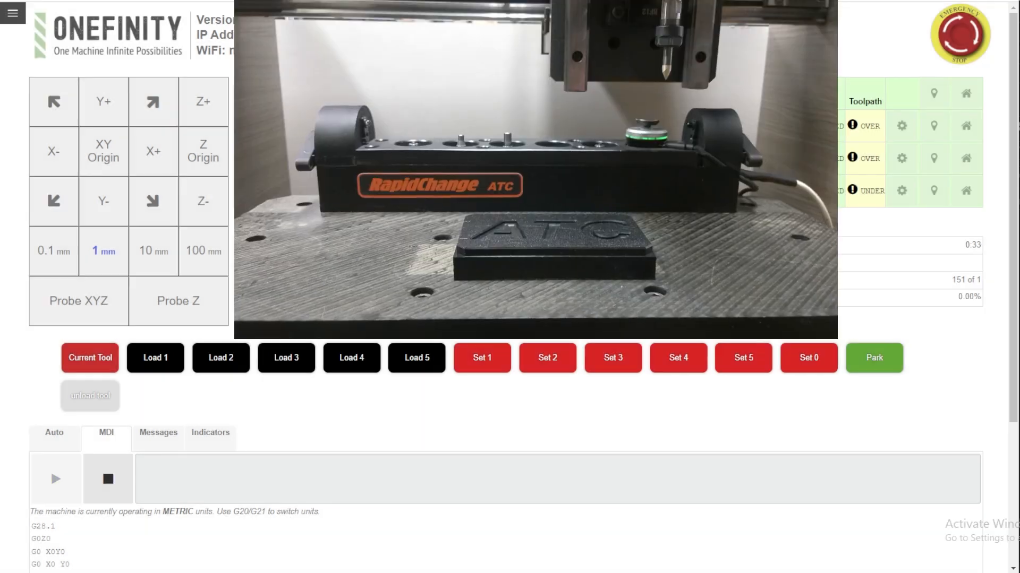
click(55, 479)
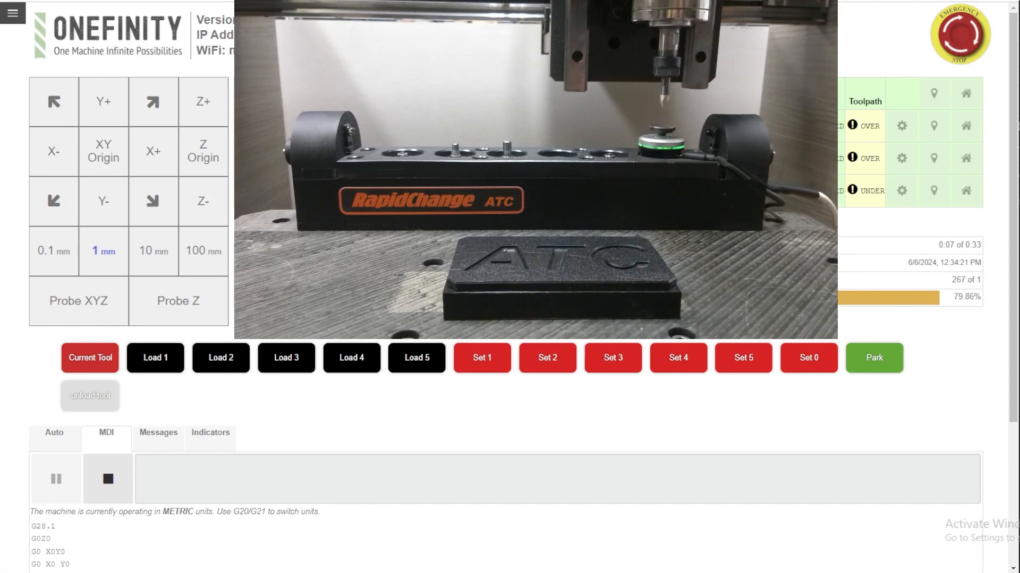